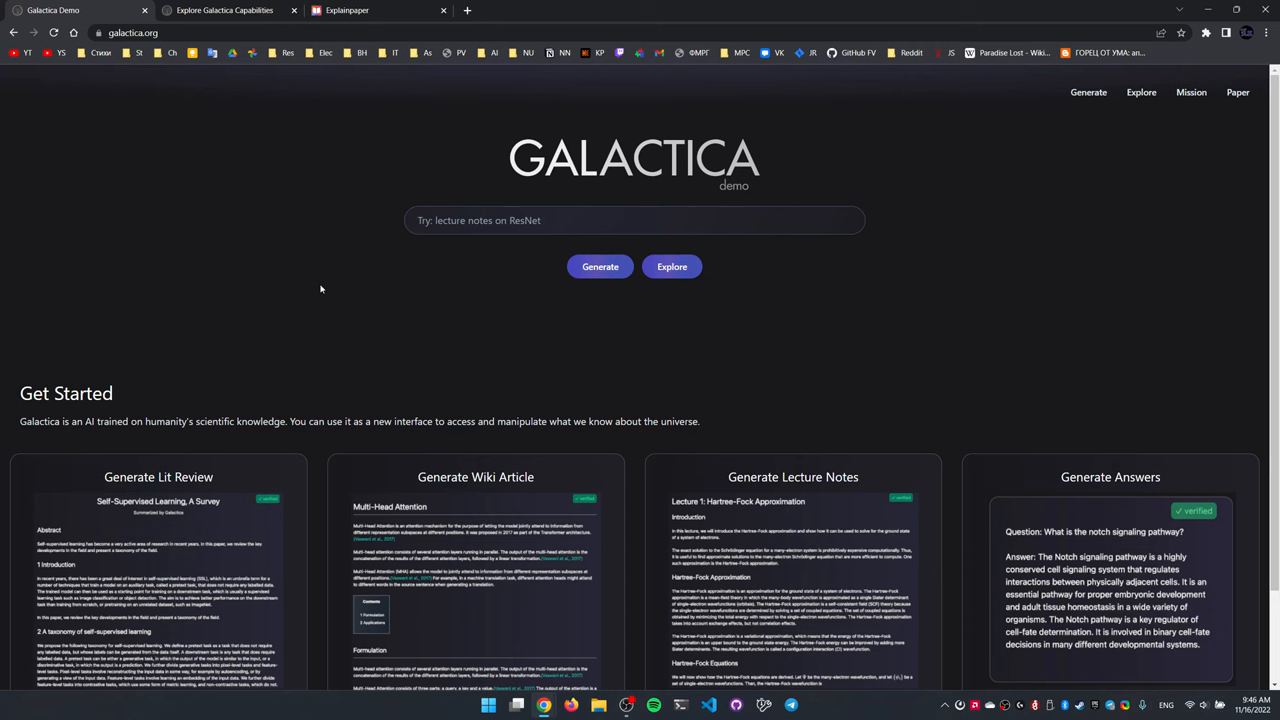
# Scroll through the Multi-Head Attention wiki article to its References and highlight the first reference number
pyautogui.scroll(-3)
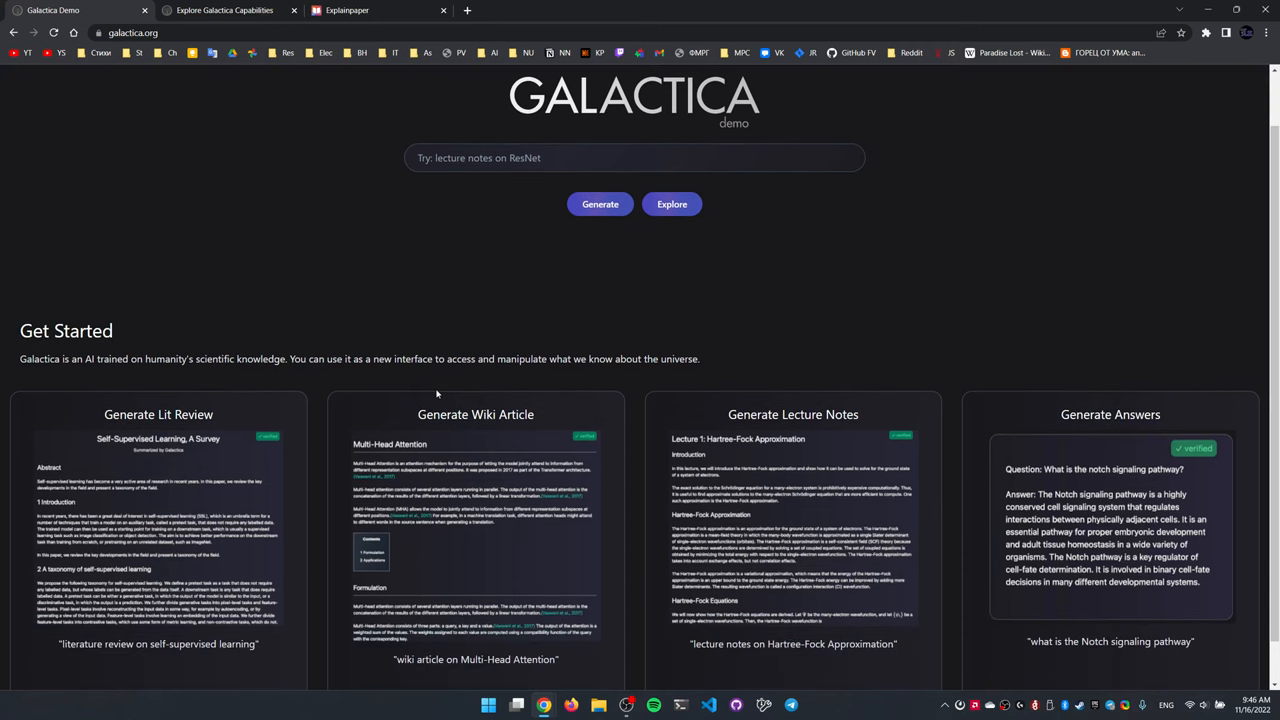
pyautogui.scroll(-3)
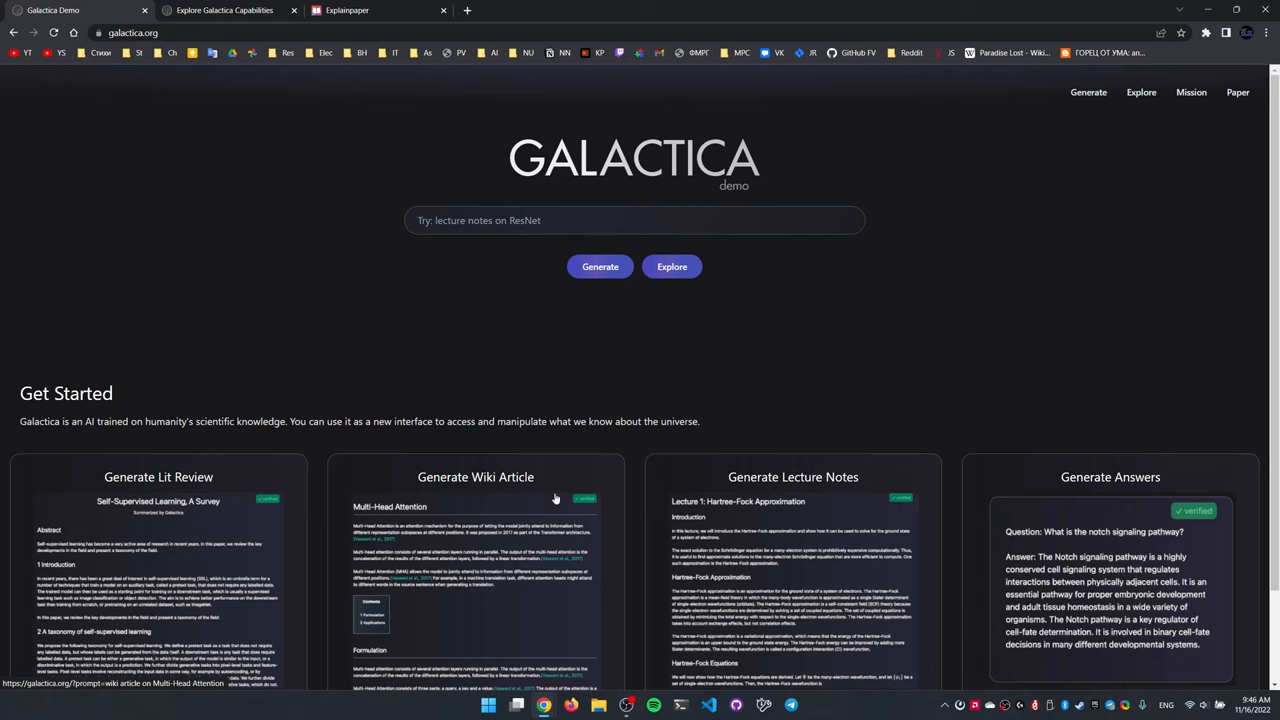
pyautogui.moveTo(795, 479)
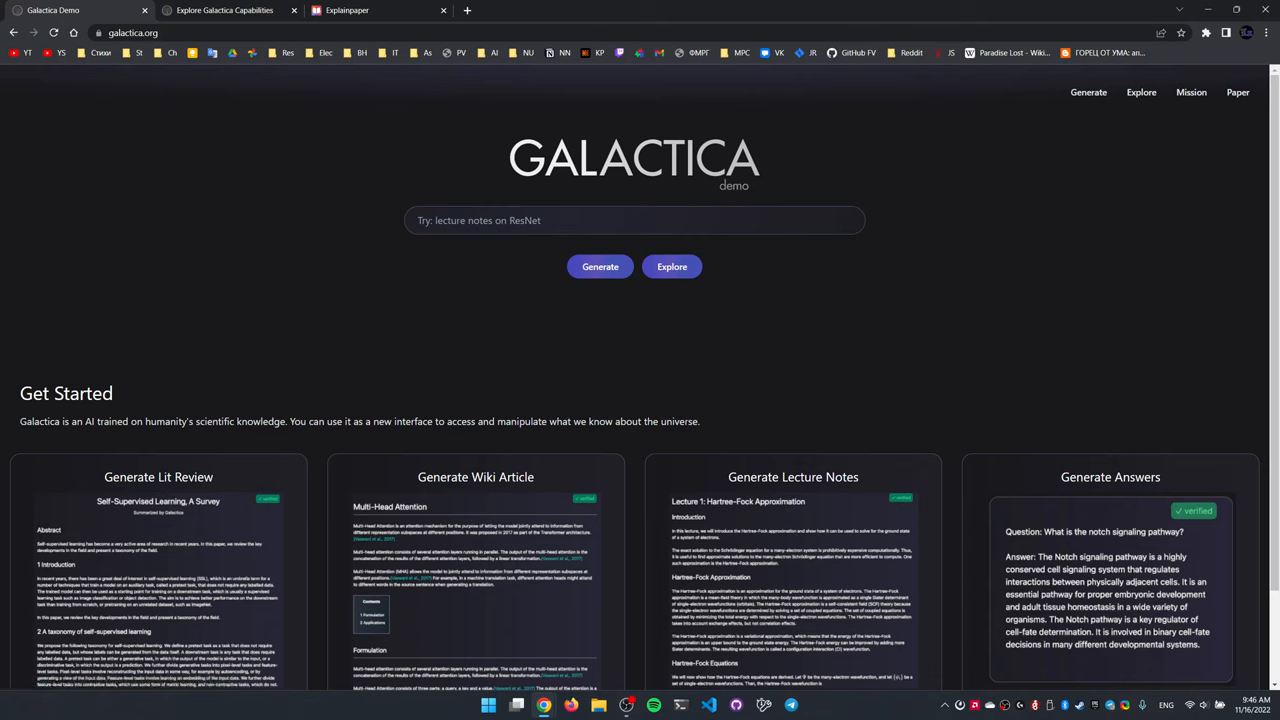
pyautogui.moveTo(743, 360)
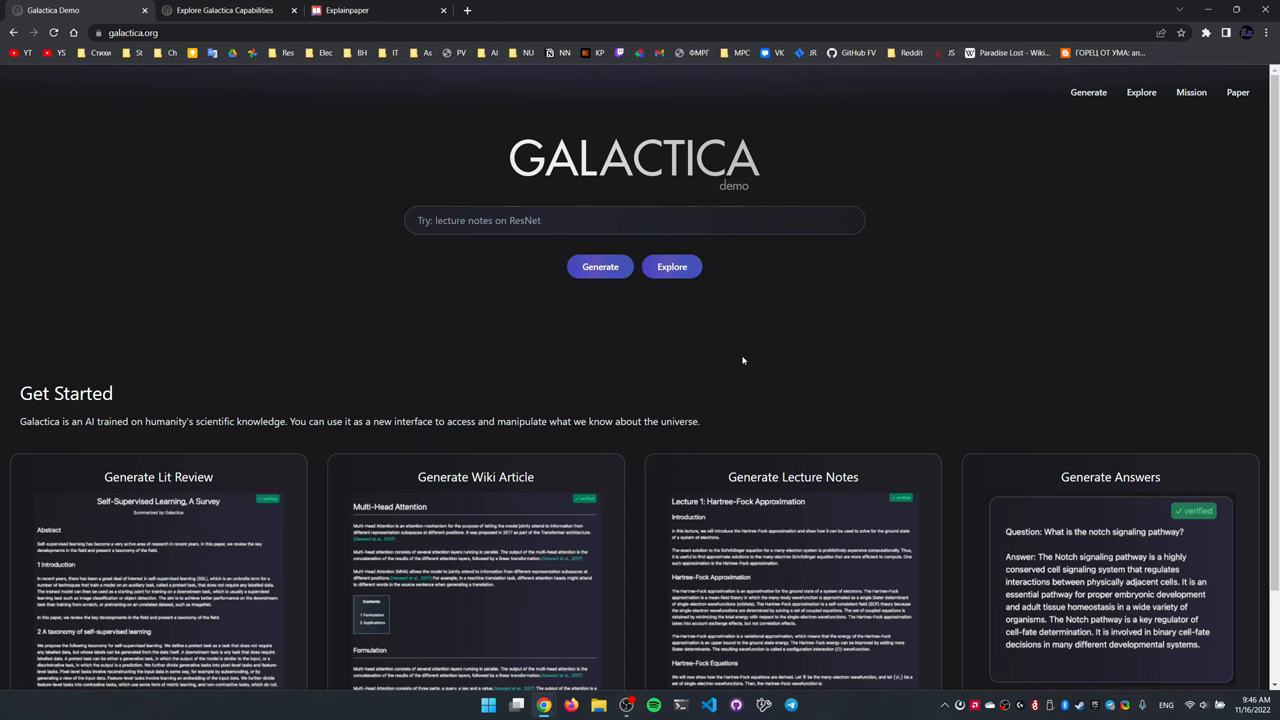
pyautogui.scroll(-3)
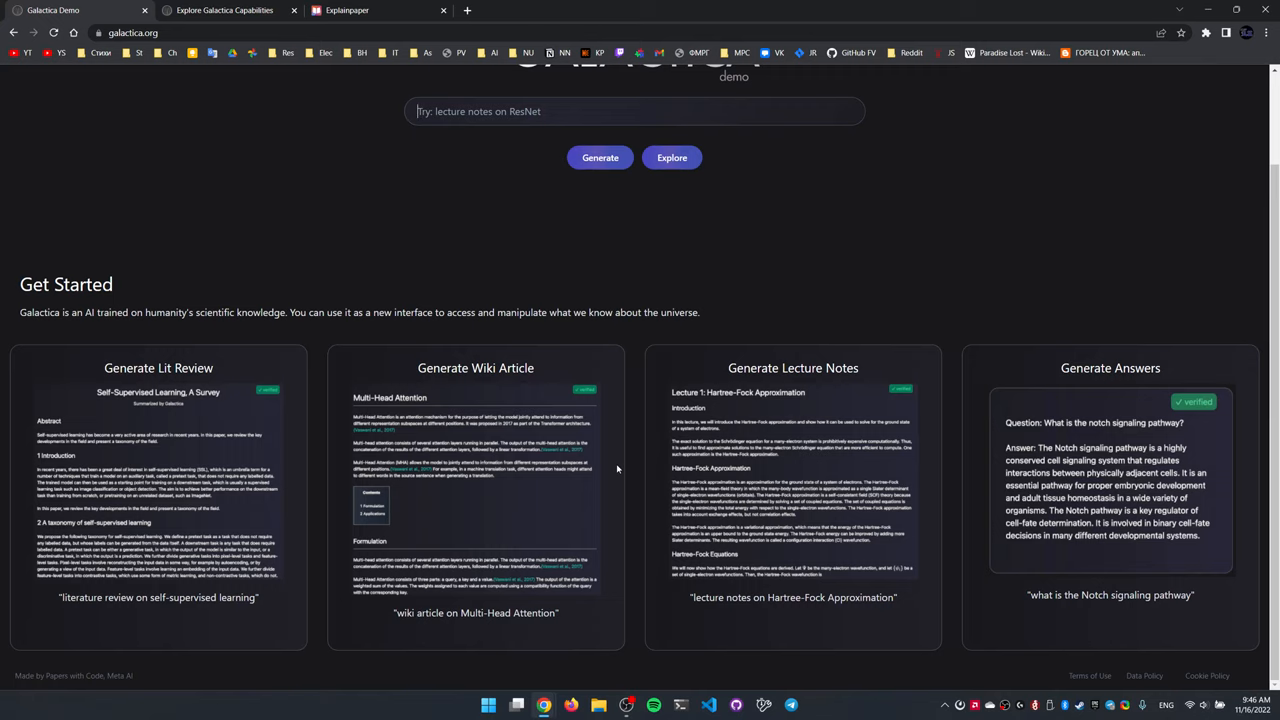
pyautogui.moveTo(452, 473)
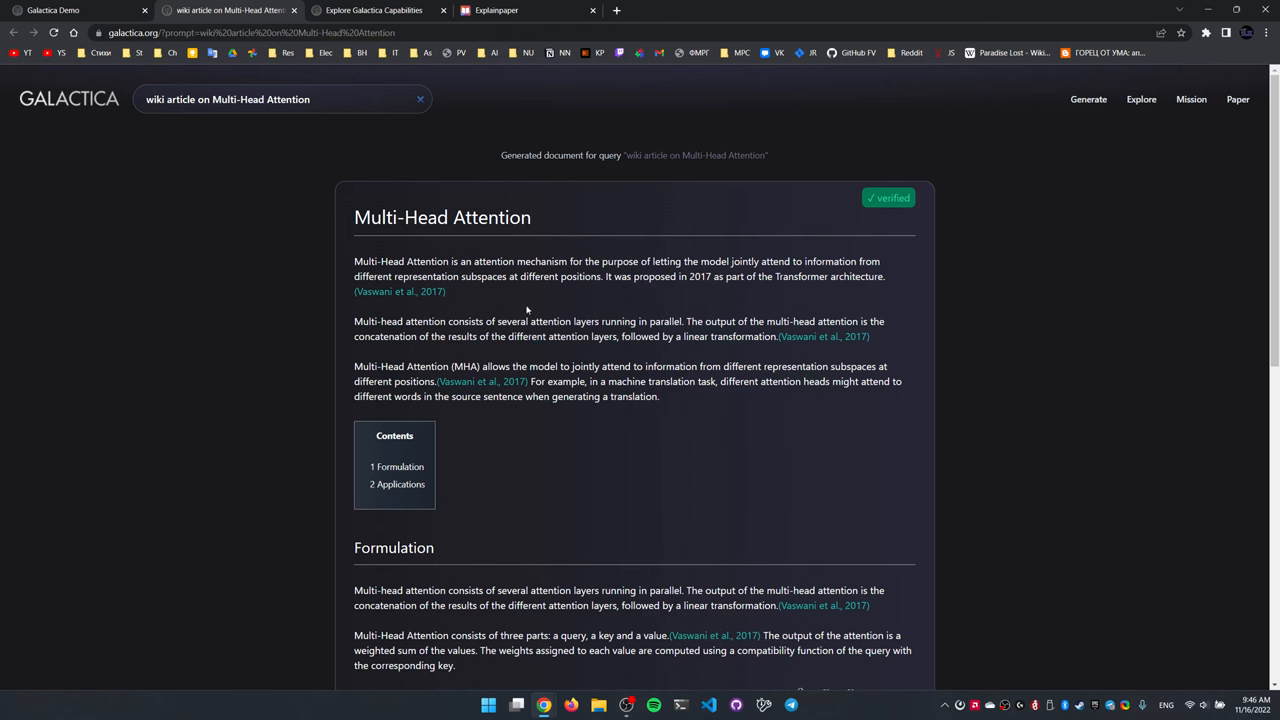
pyautogui.moveTo(580, 333)
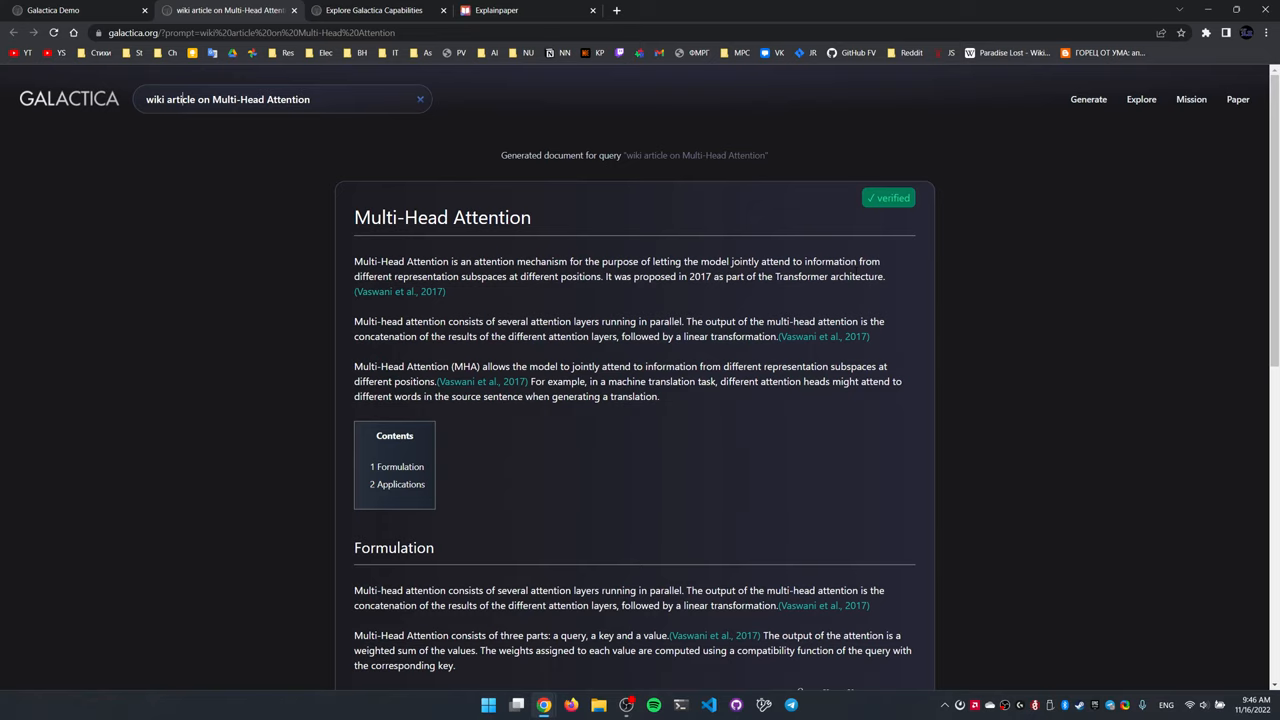
pyautogui.scroll(-3)
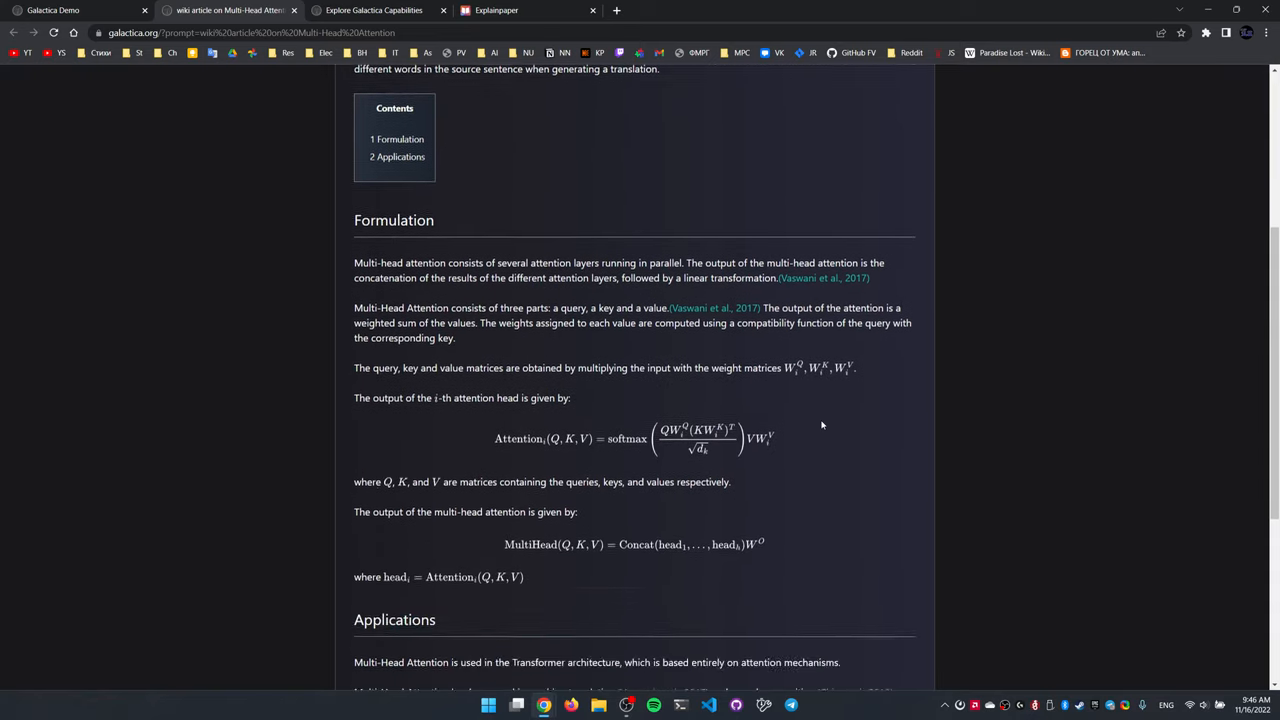
pyautogui.scroll(-3)
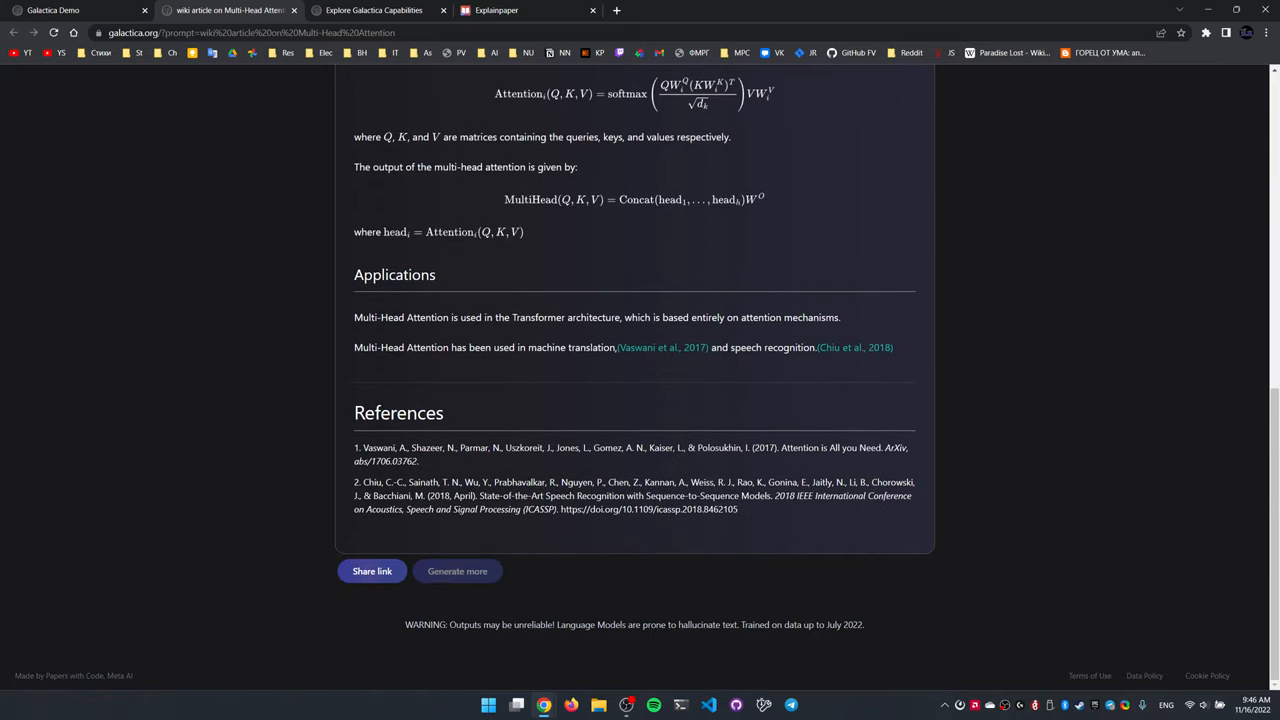
pyautogui.doubleClick(611, 624)
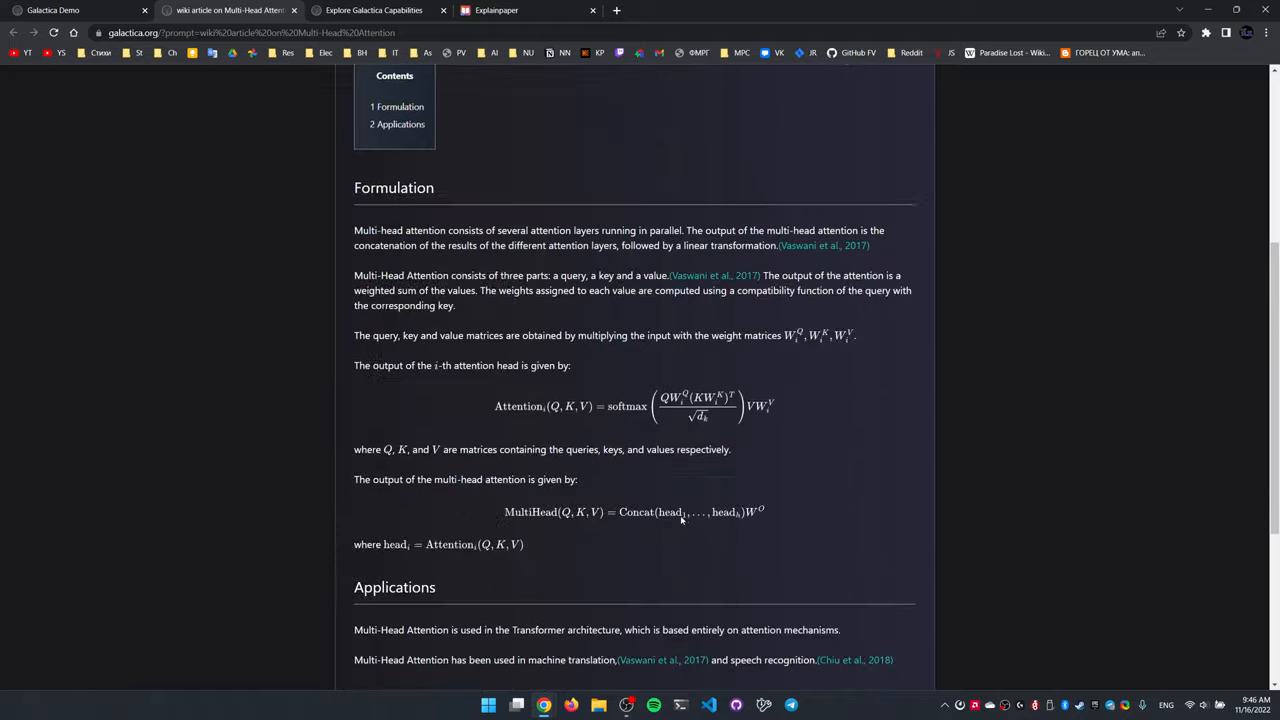
pyautogui.scroll(3)
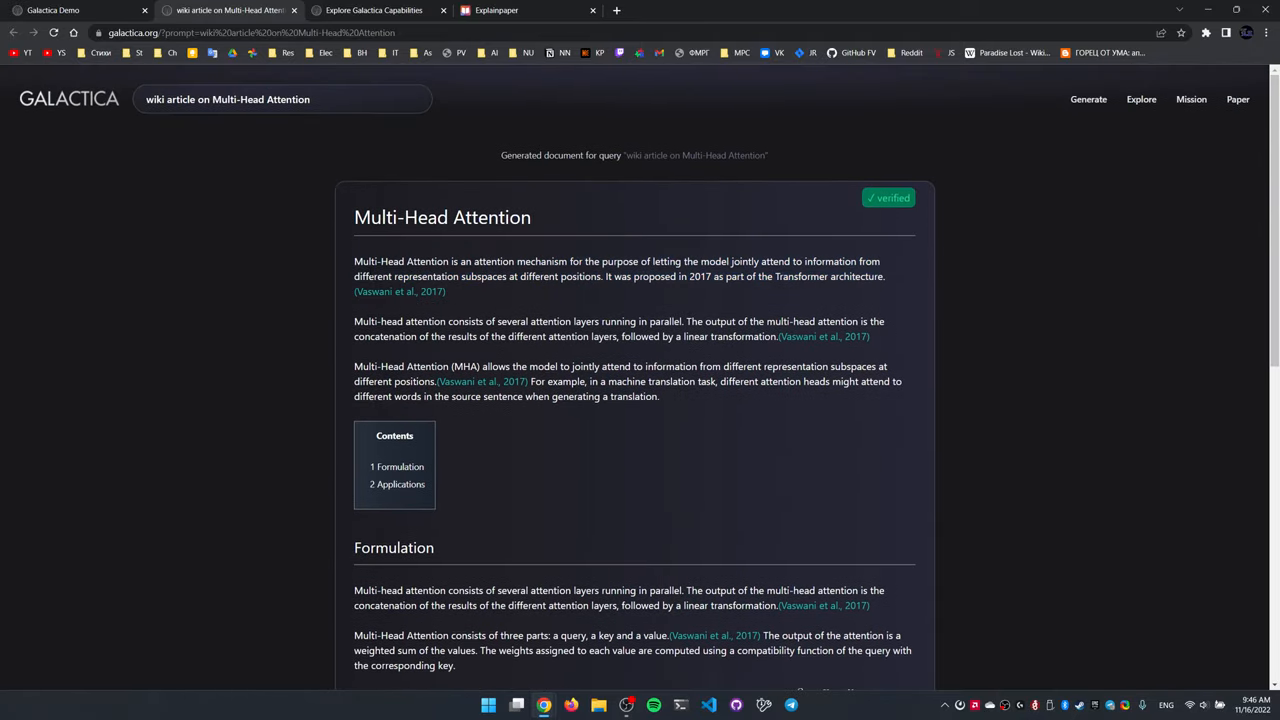
pyautogui.scroll(-3)
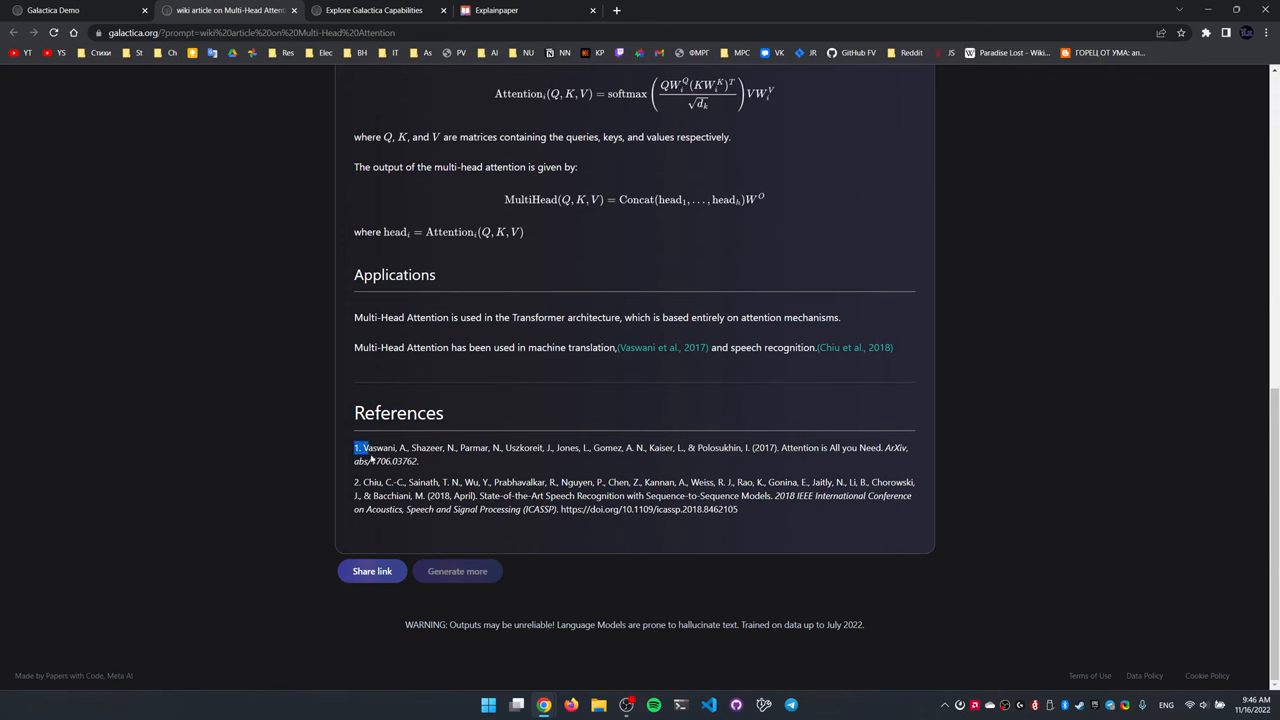
pyautogui.scroll(3)
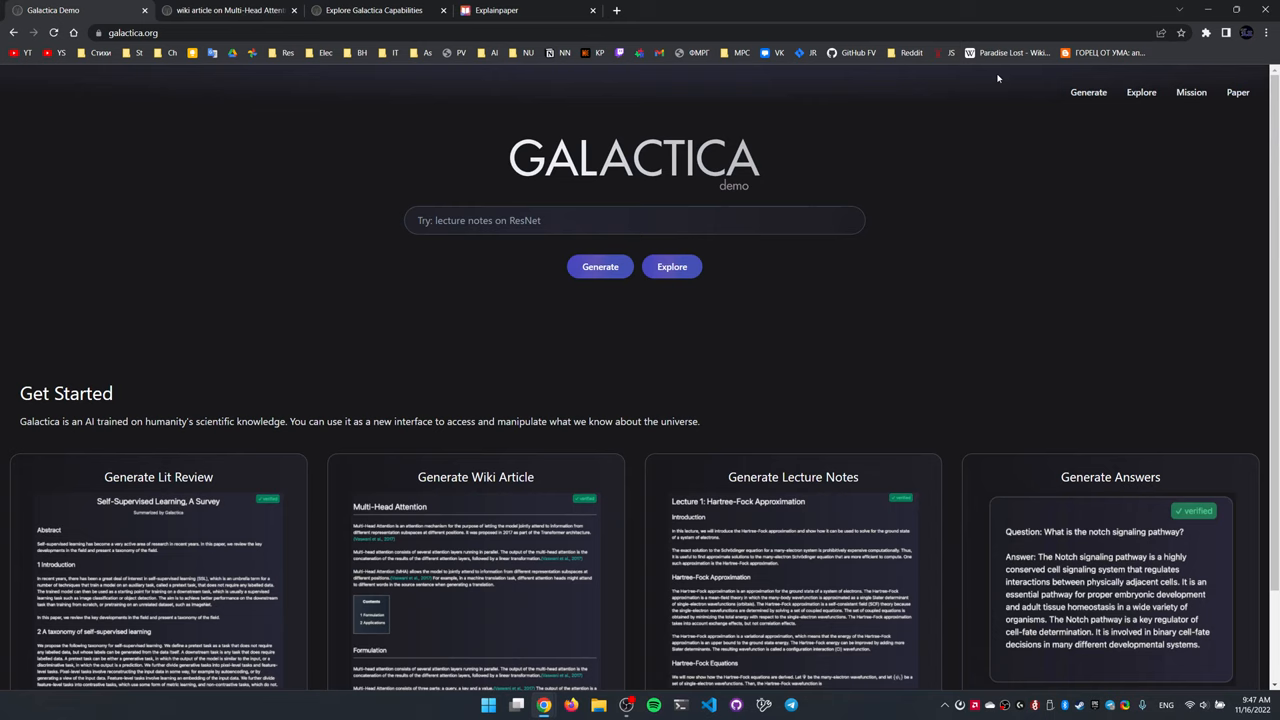
pyautogui.moveTo(1089, 113)
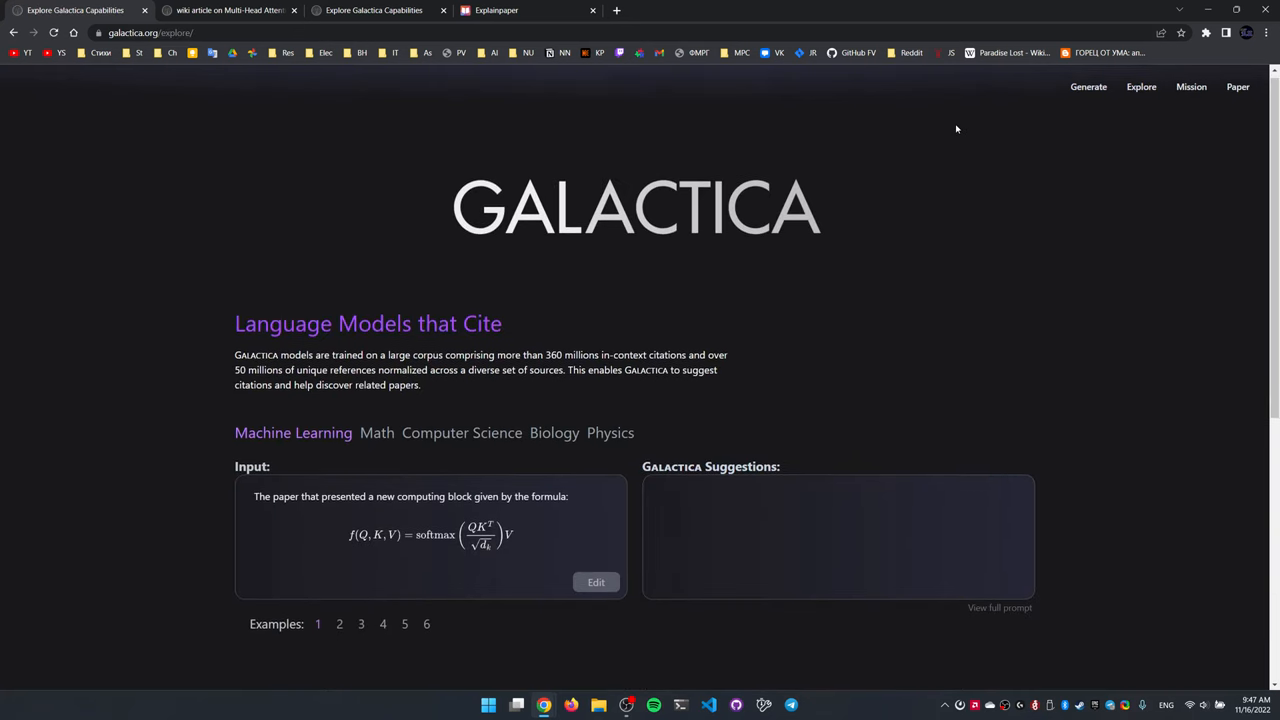
# Select the Physics topic so the E=mc² input suggests Einstein's 1905 paper, then continue toward Scientific from Scratch
pyautogui.click(610, 313)
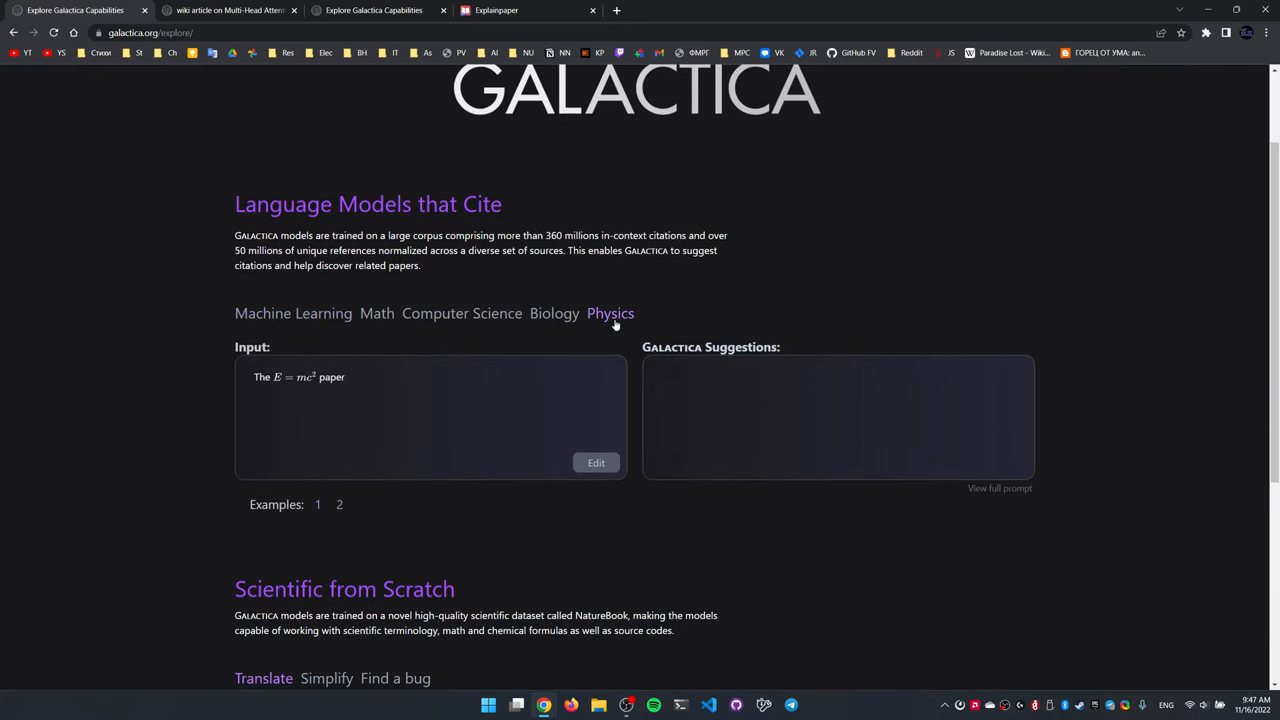
pyautogui.click(610, 313)
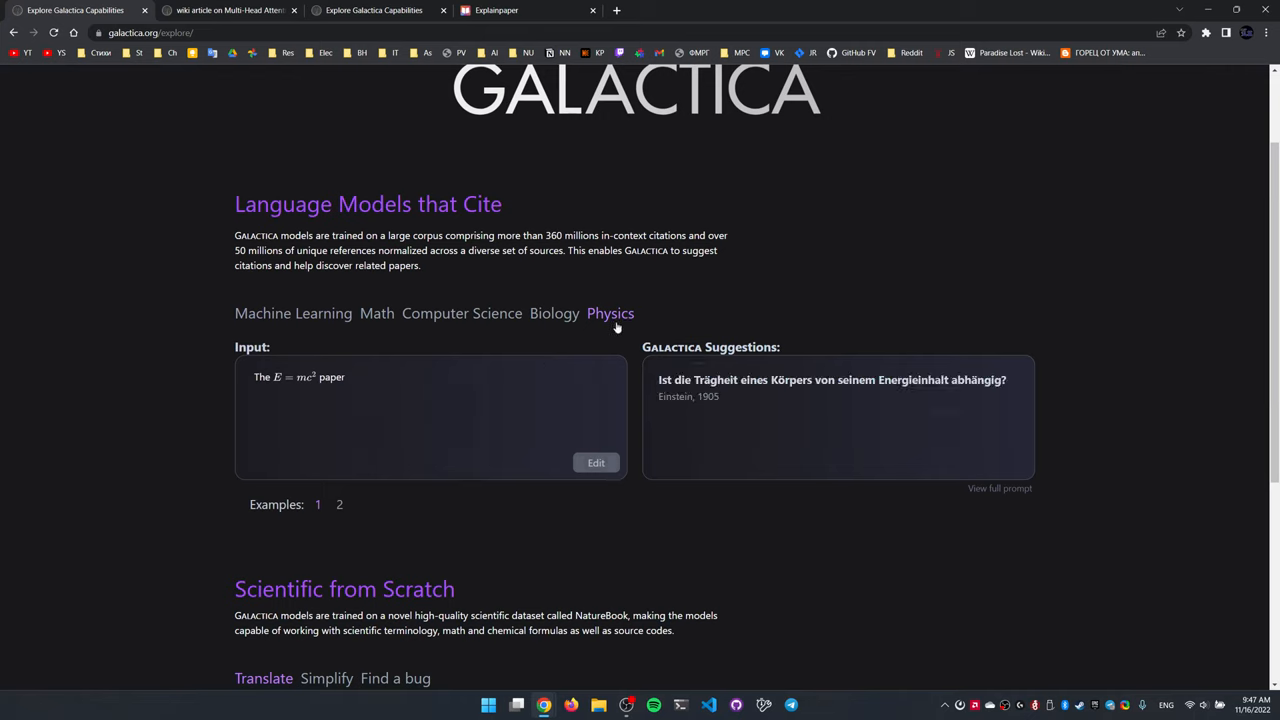
pyautogui.moveTo(280, 388)
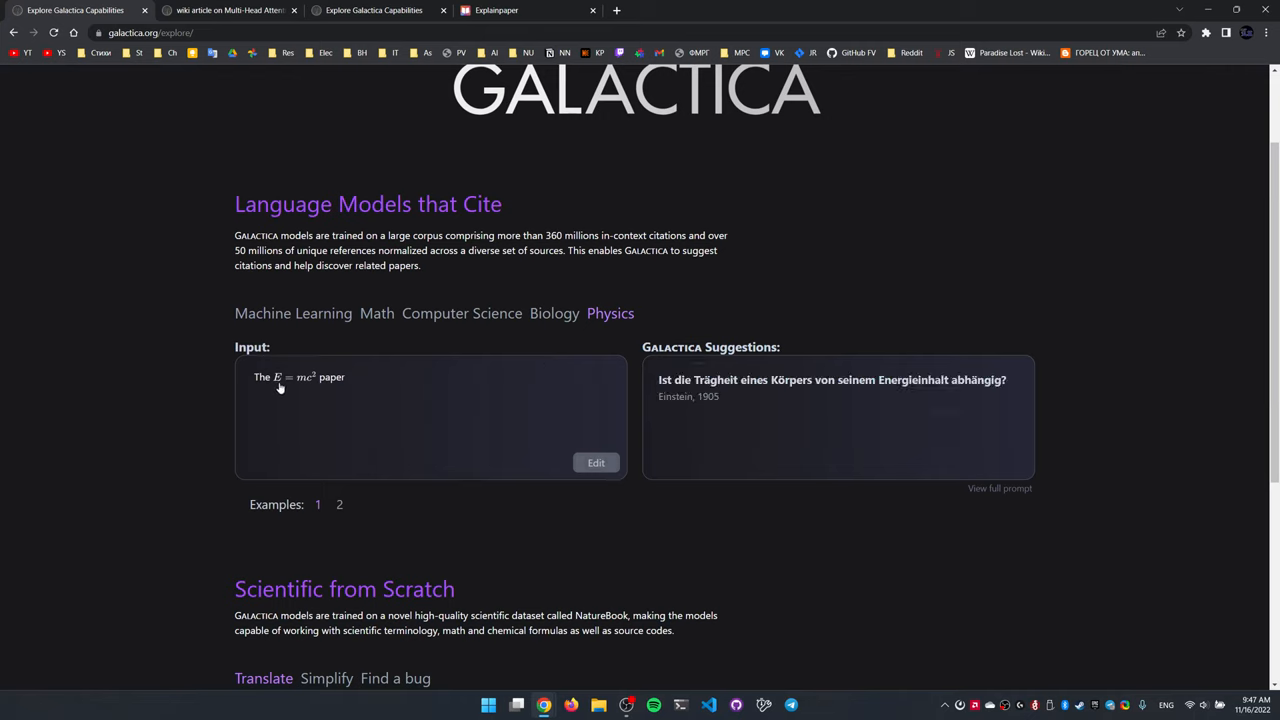
pyautogui.moveTo(393, 341)
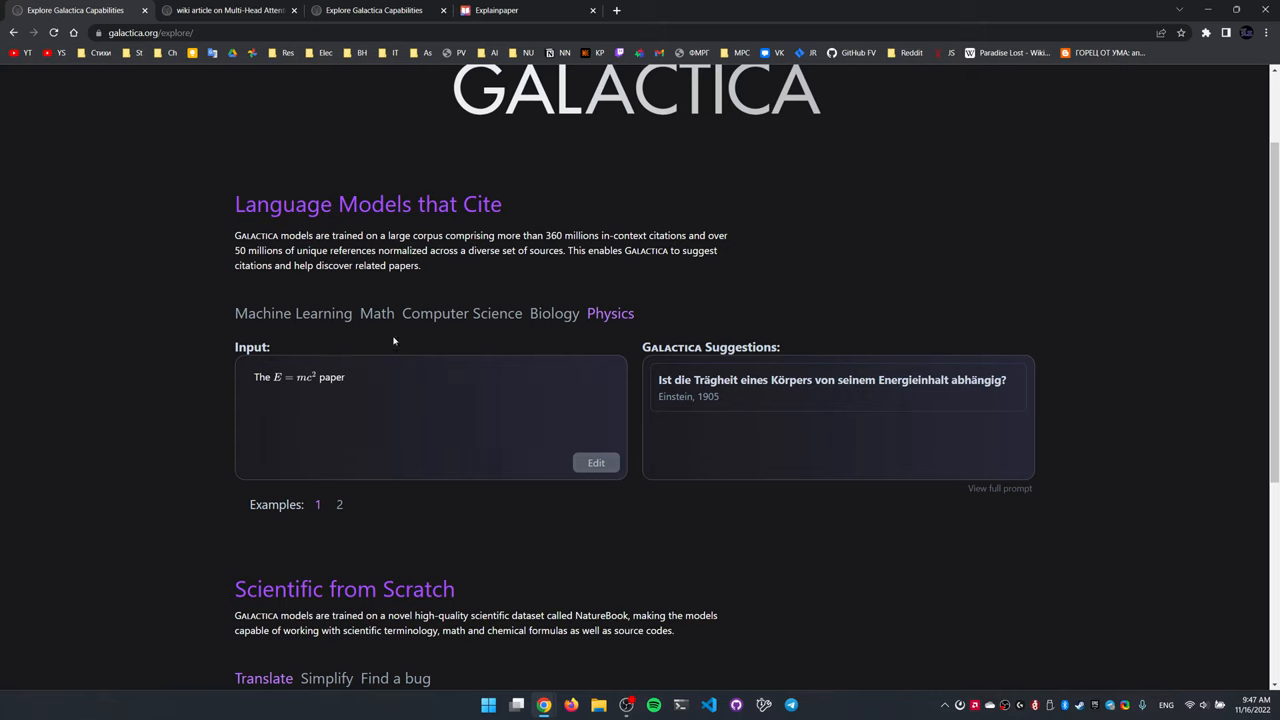
pyautogui.moveTo(516, 406)
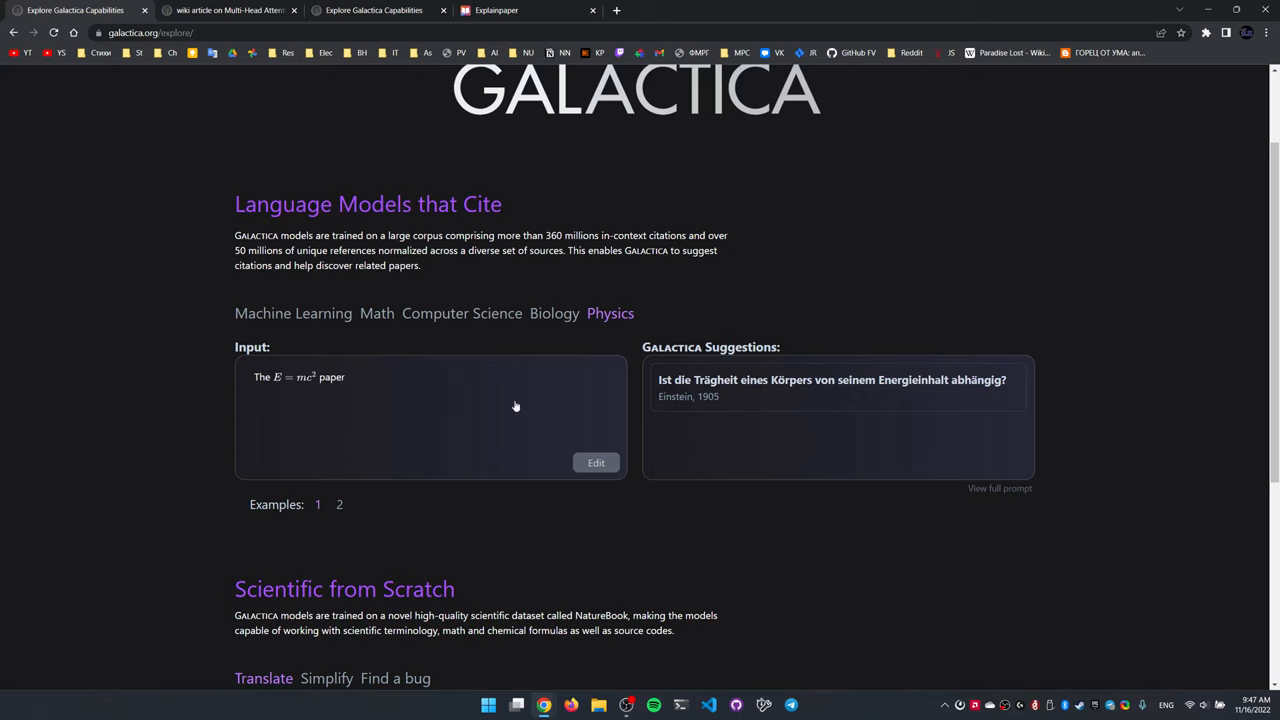
pyautogui.moveTo(703, 463)
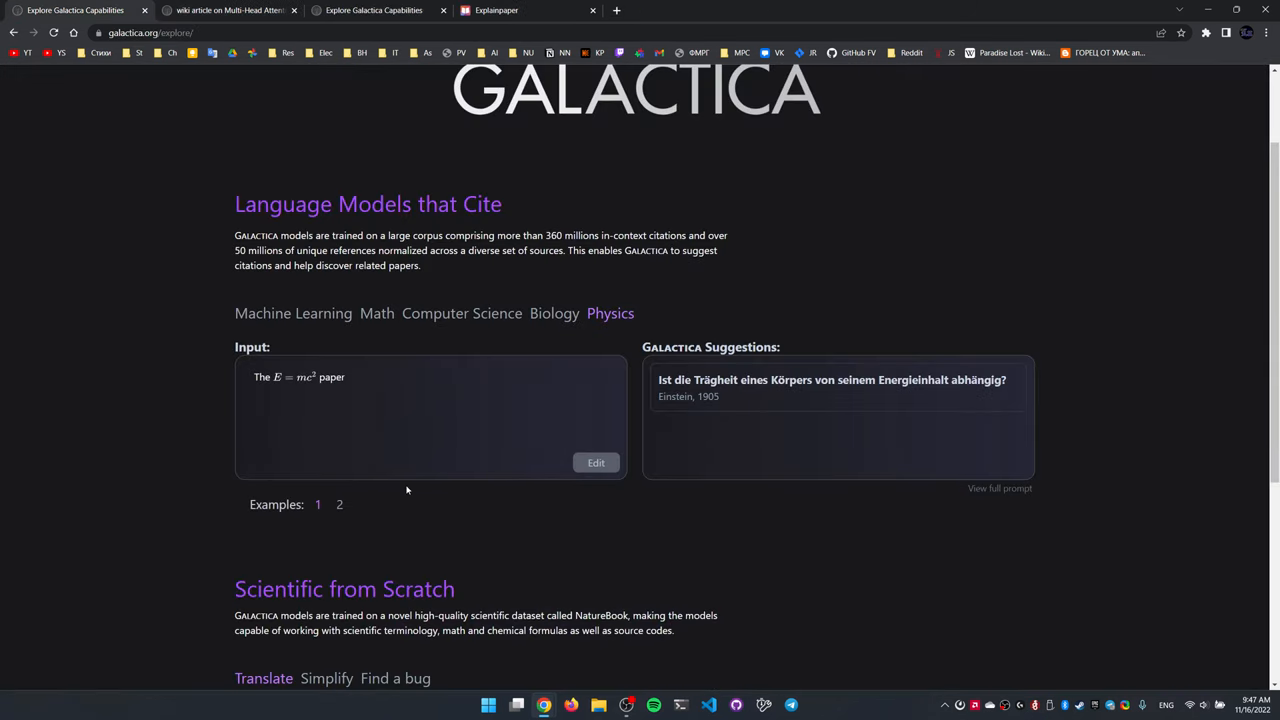
pyautogui.scroll(-3)
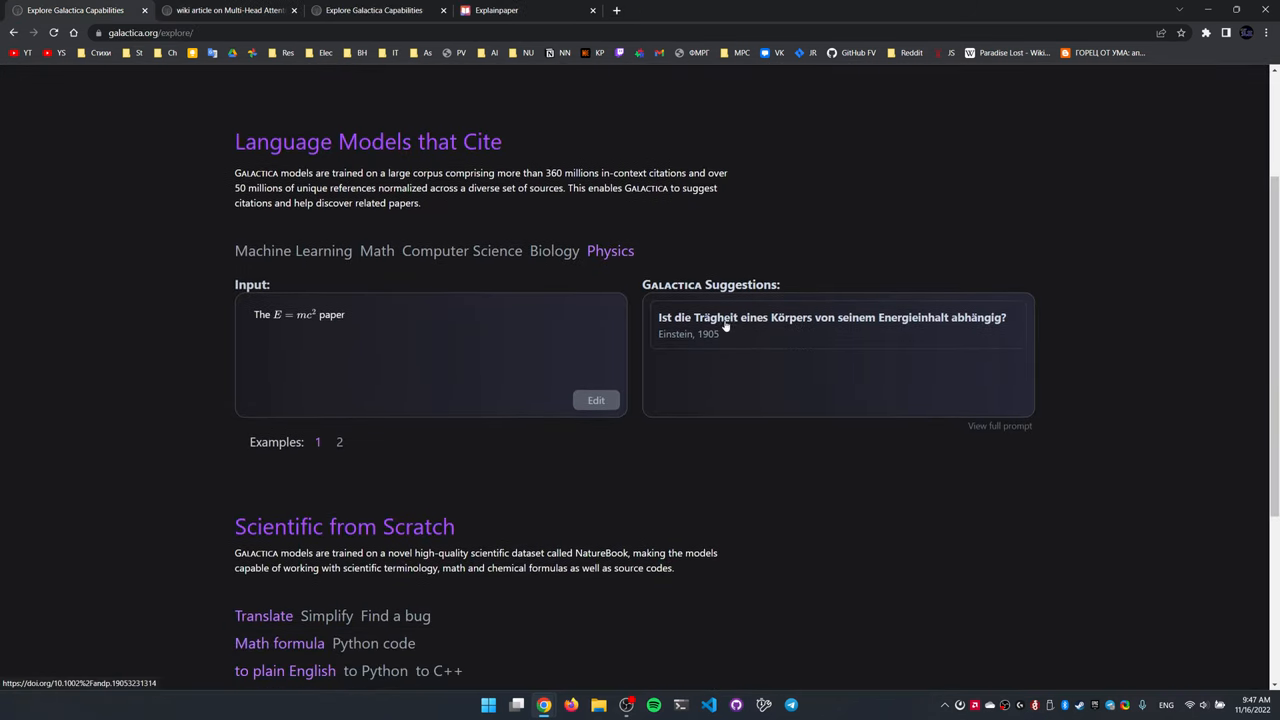
pyautogui.scroll(-3)
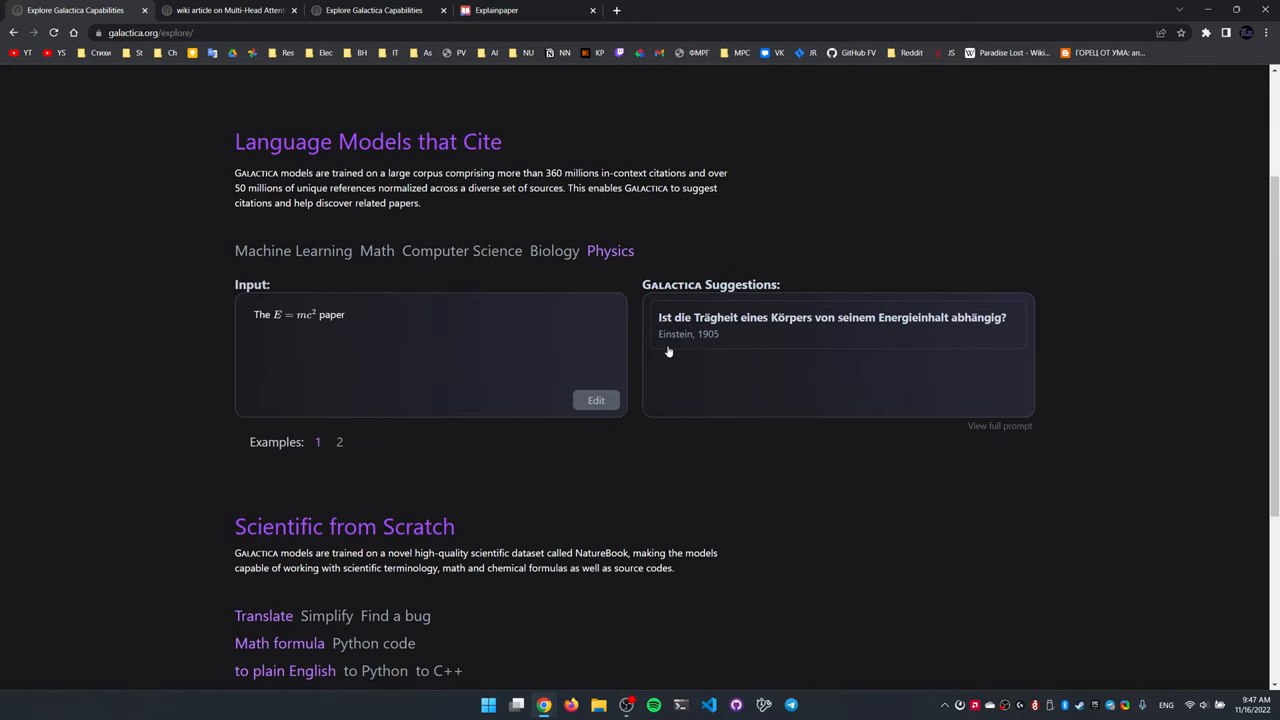
pyautogui.moveTo(683, 339)
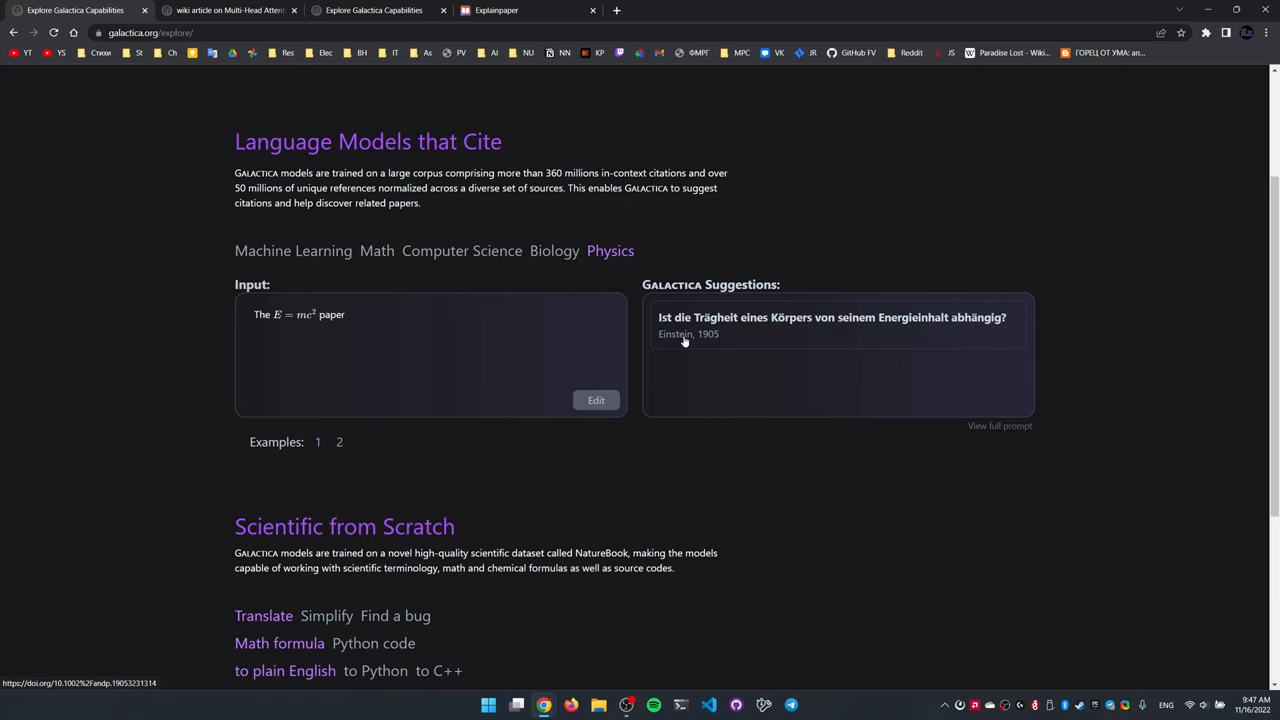
pyautogui.moveTo(700, 330)
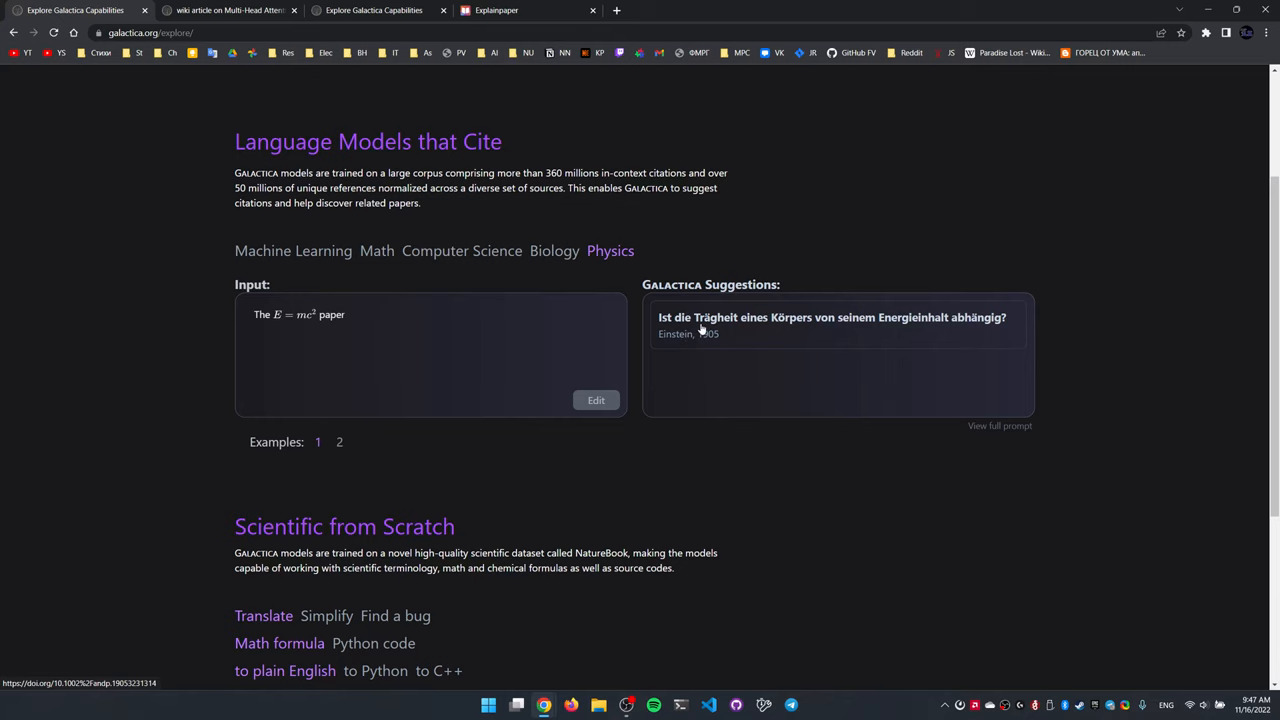
pyautogui.scroll(-3)
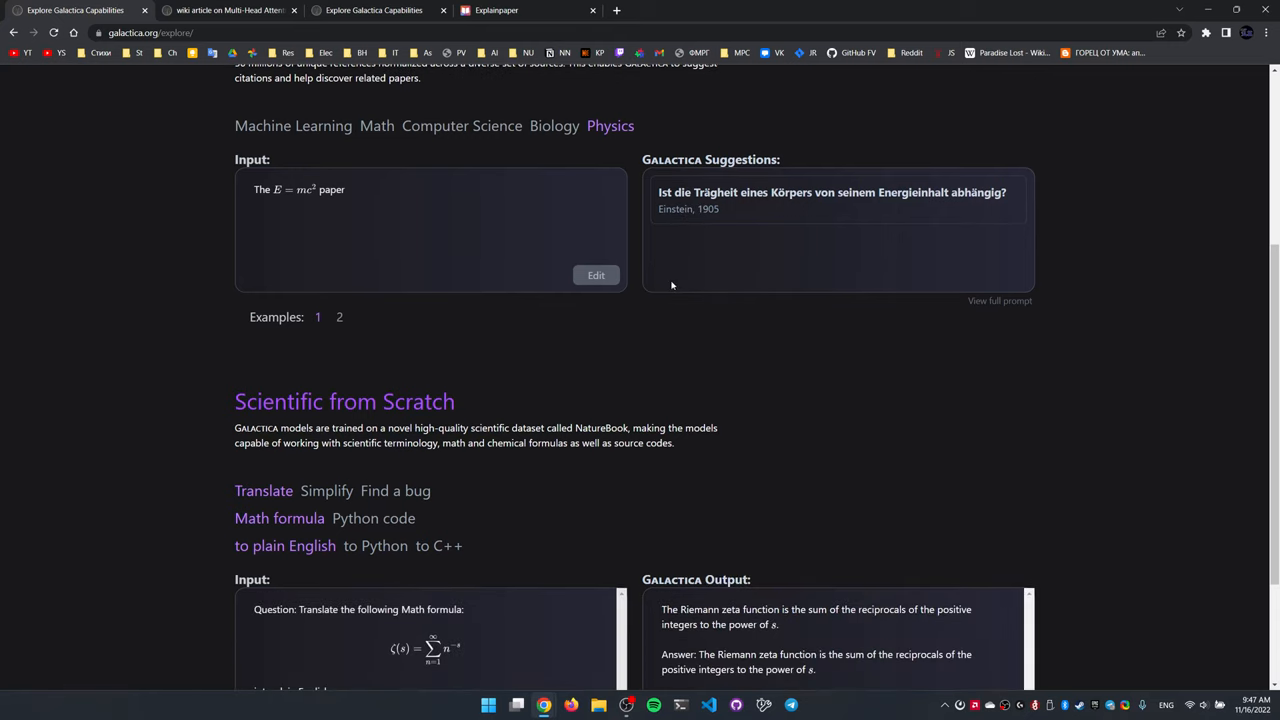
# Open Edit Prompt for the 'Translate Math formula to plain English' zeta-function example
pyautogui.scroll(-3)
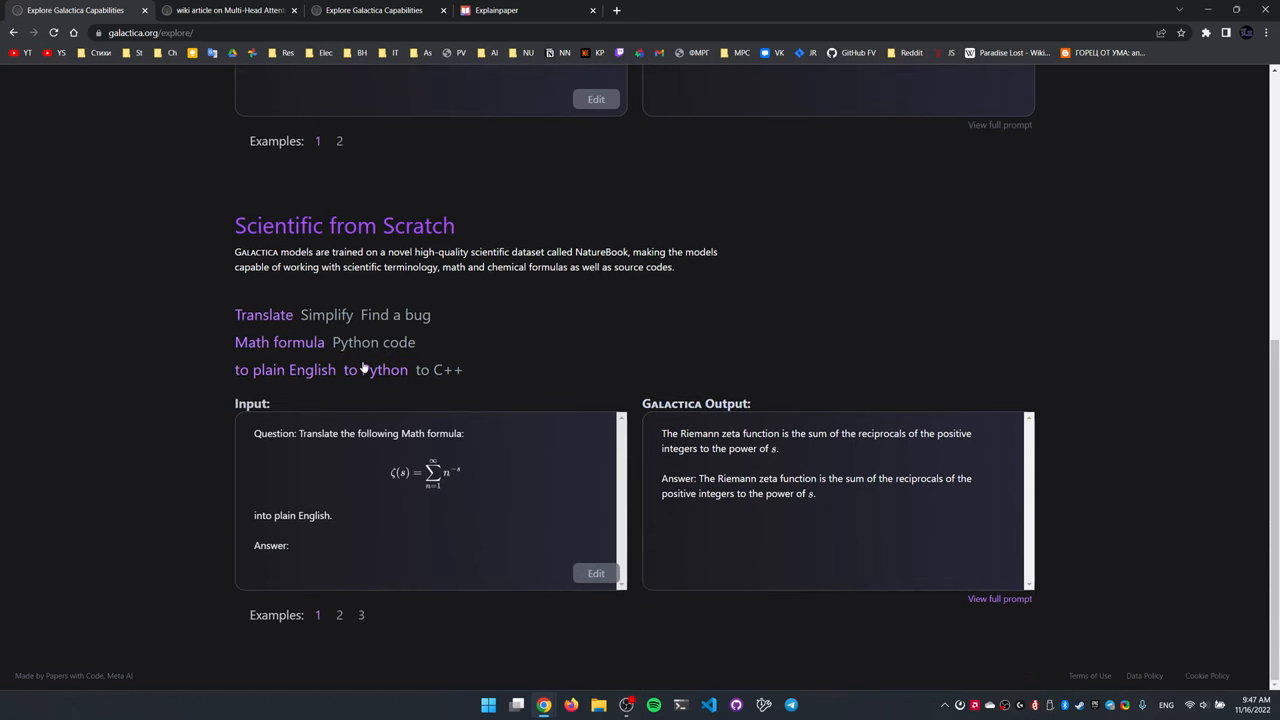
pyautogui.click(375, 369)
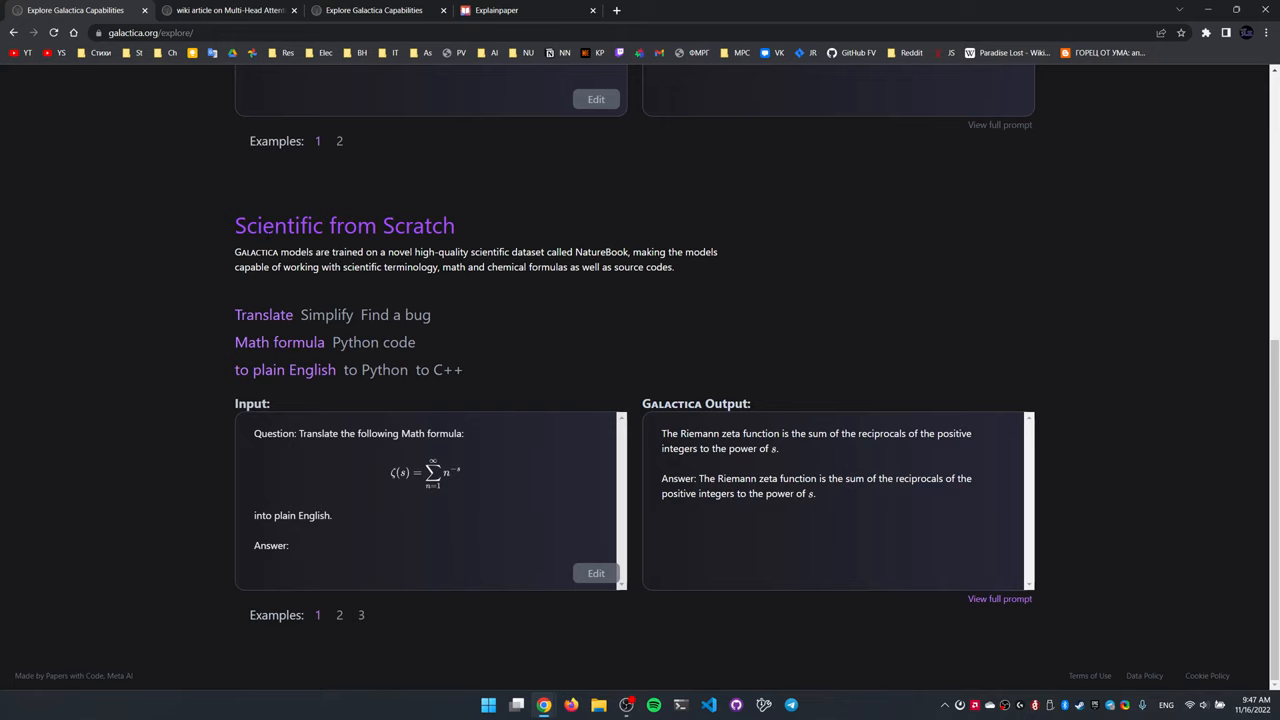
pyautogui.moveTo(303, 339)
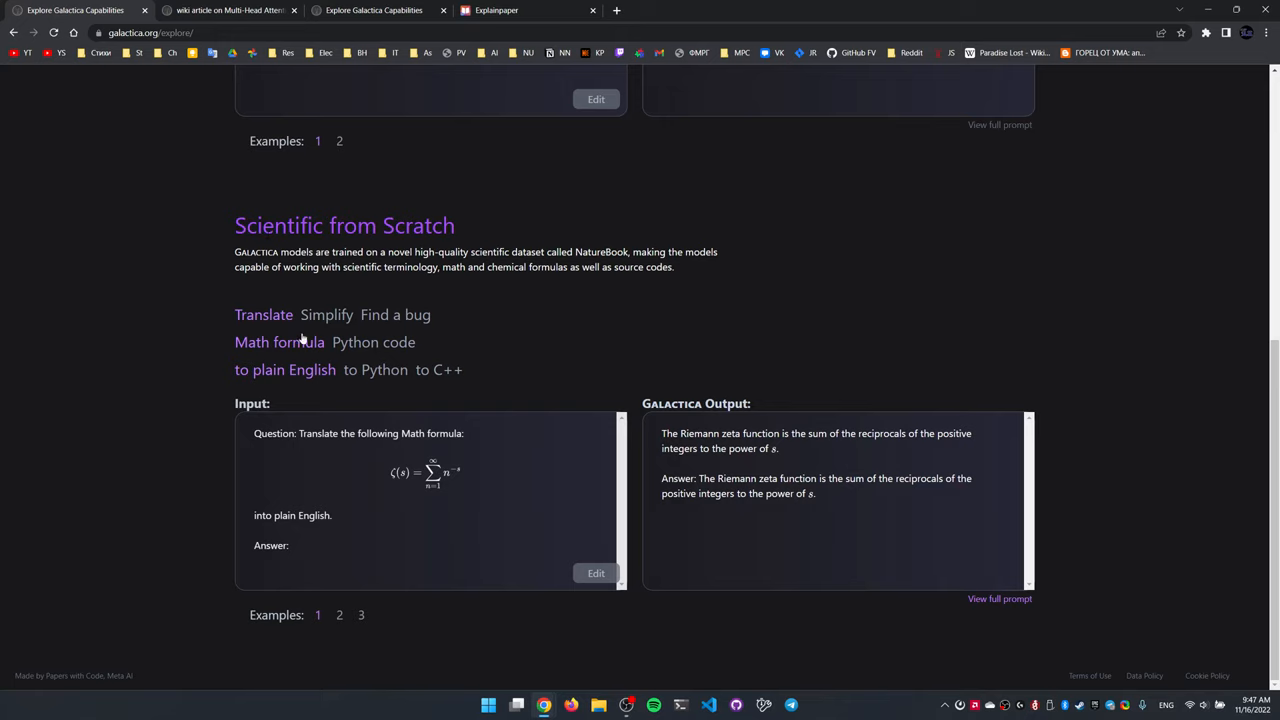
pyautogui.moveTo(380, 472)
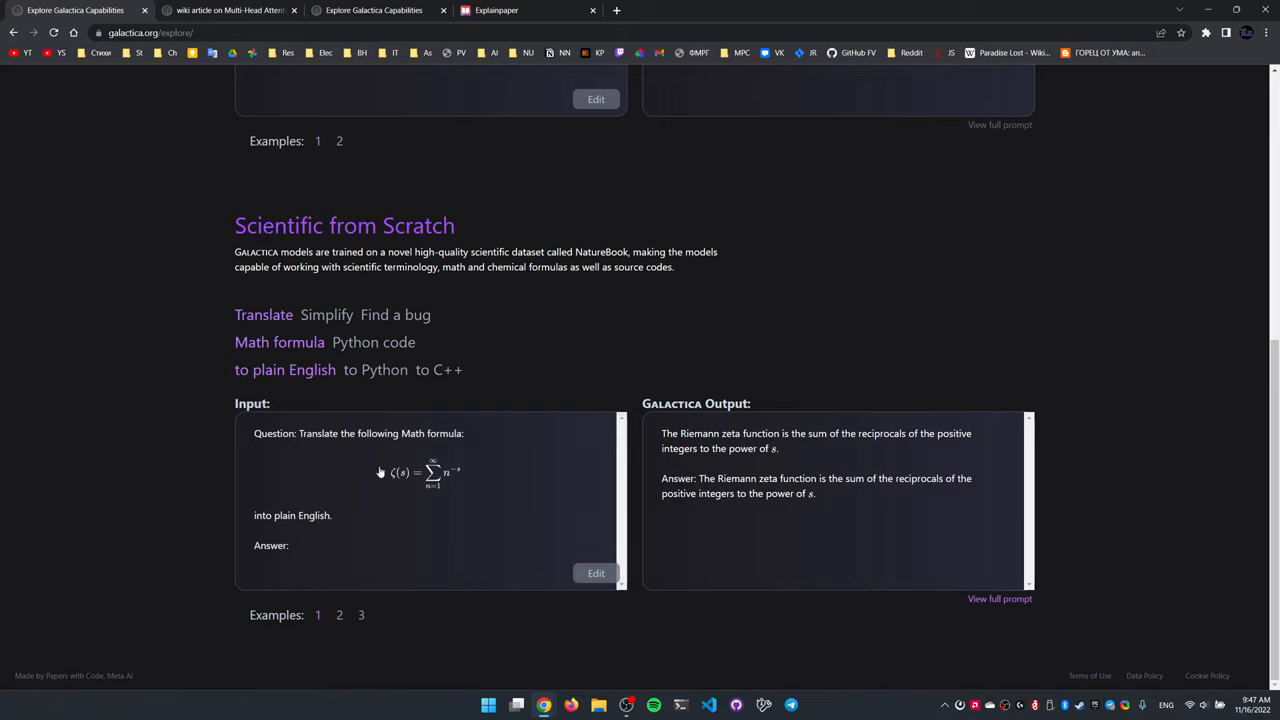
pyautogui.click(596, 573)
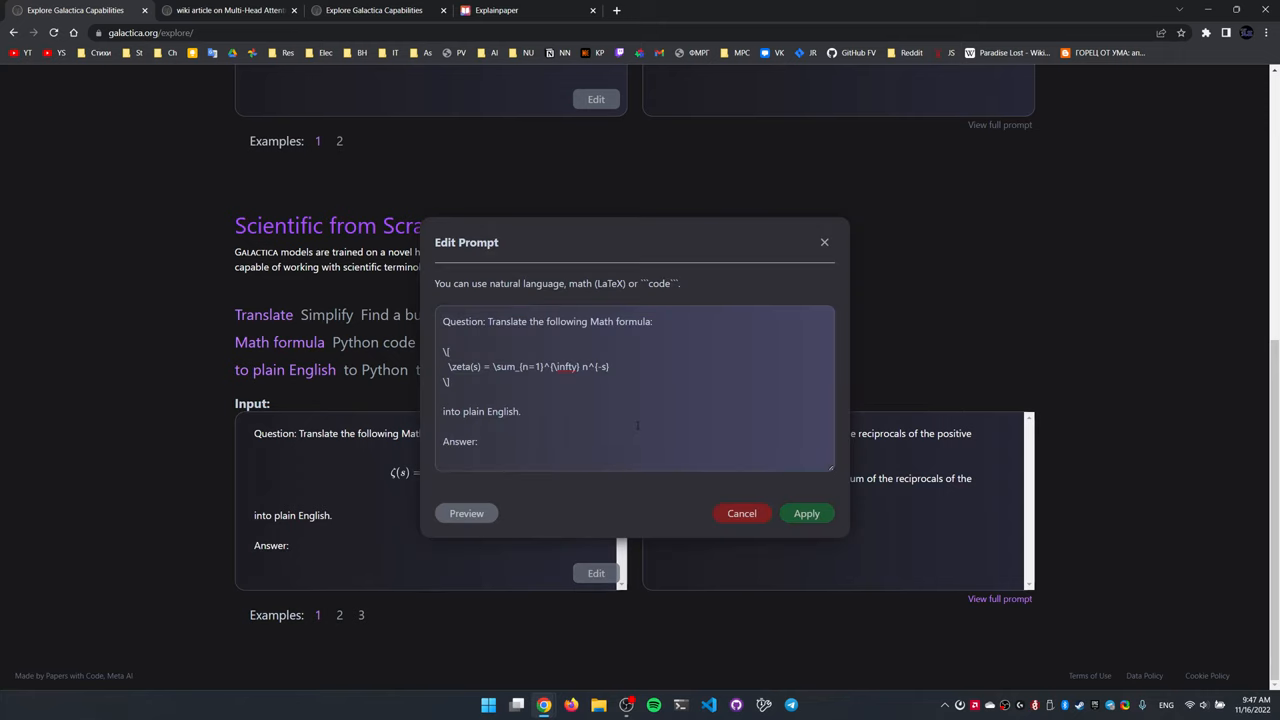
# Cancel the Edit Prompt dialog, leaving the zeta formula LaTeX prompt unchanged
pyautogui.moveTo(447, 350); pyautogui.dragTo(612, 380)
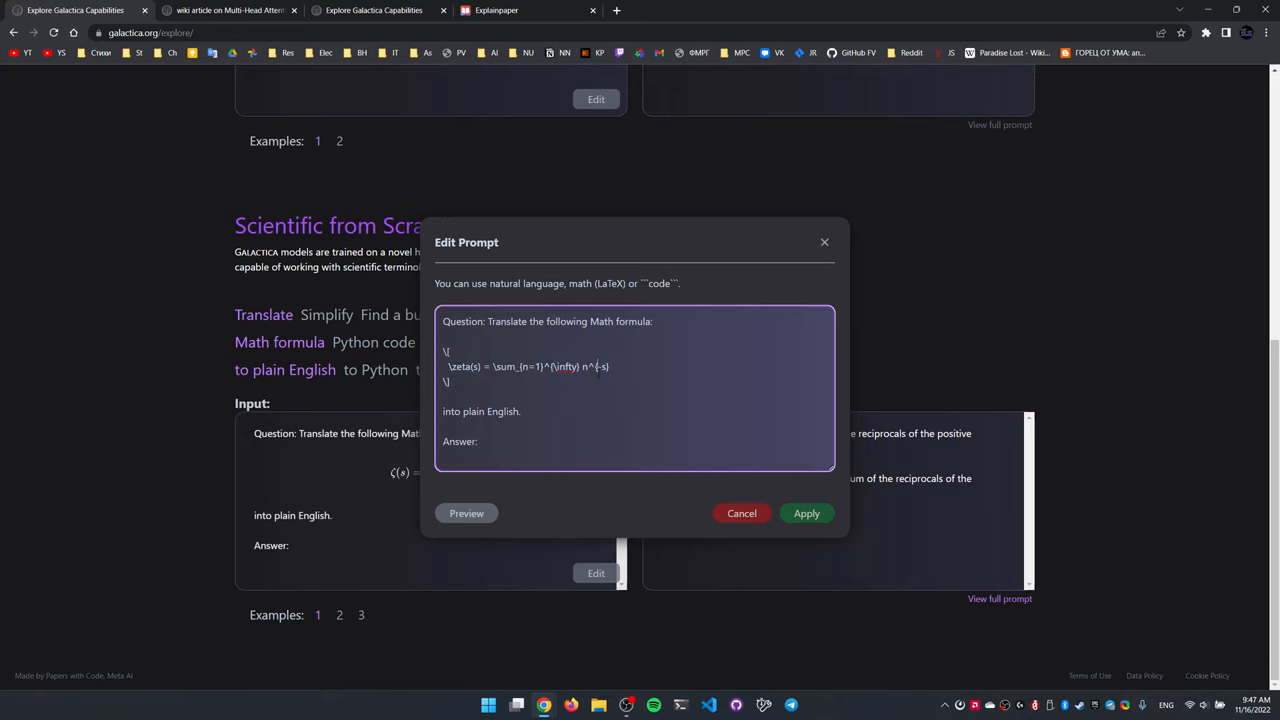
pyautogui.click(806, 513)
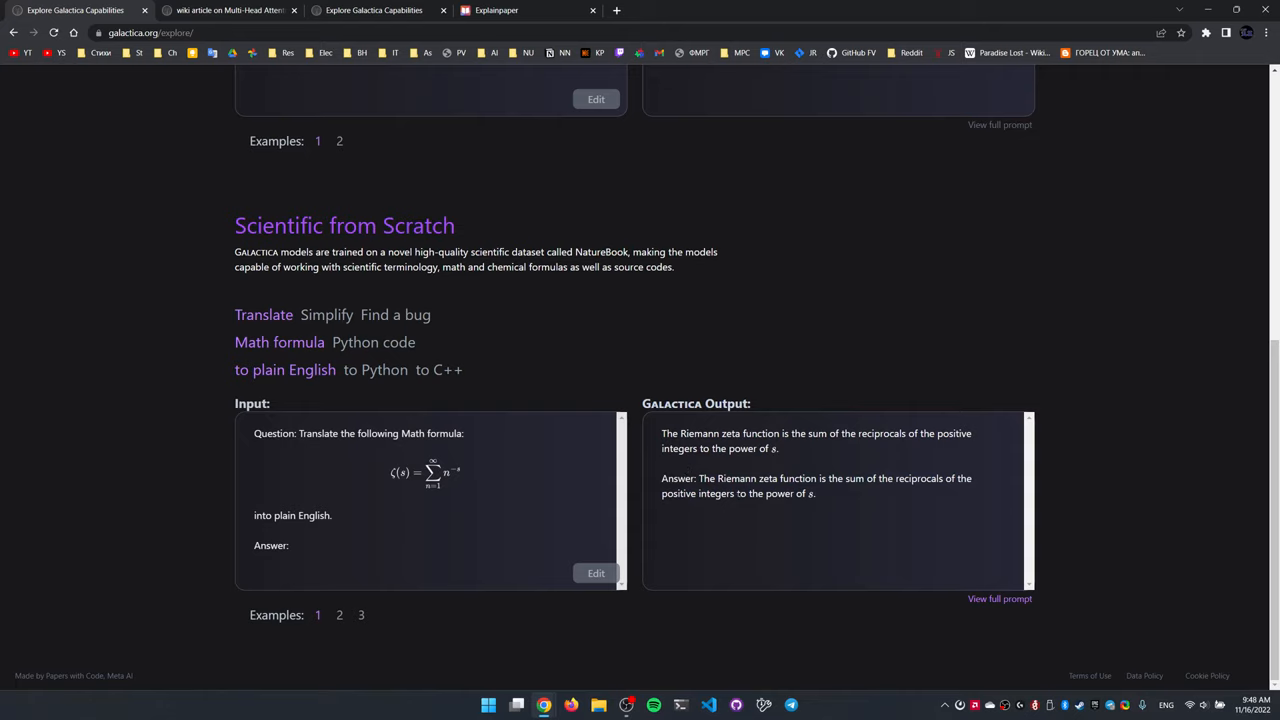
pyautogui.moveTo(392, 393)
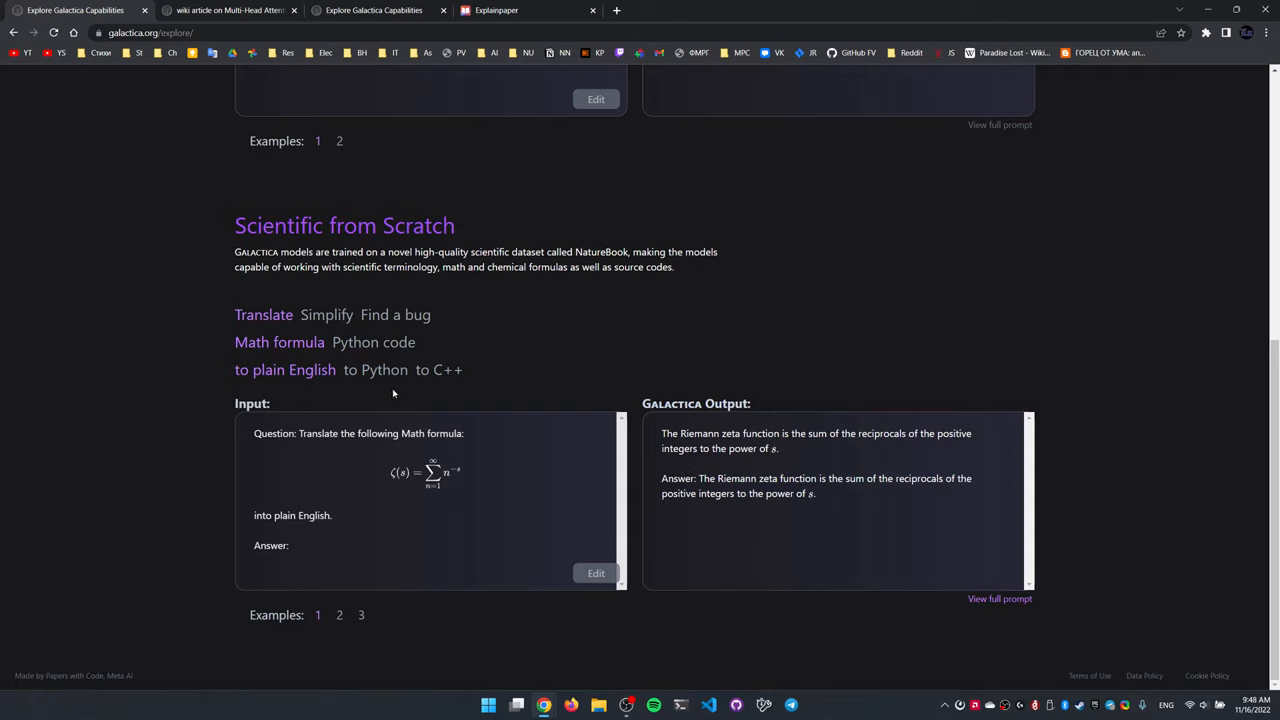
# Switch the zeta formula translation to Python, then to C++ code
pyautogui.click(375, 369)
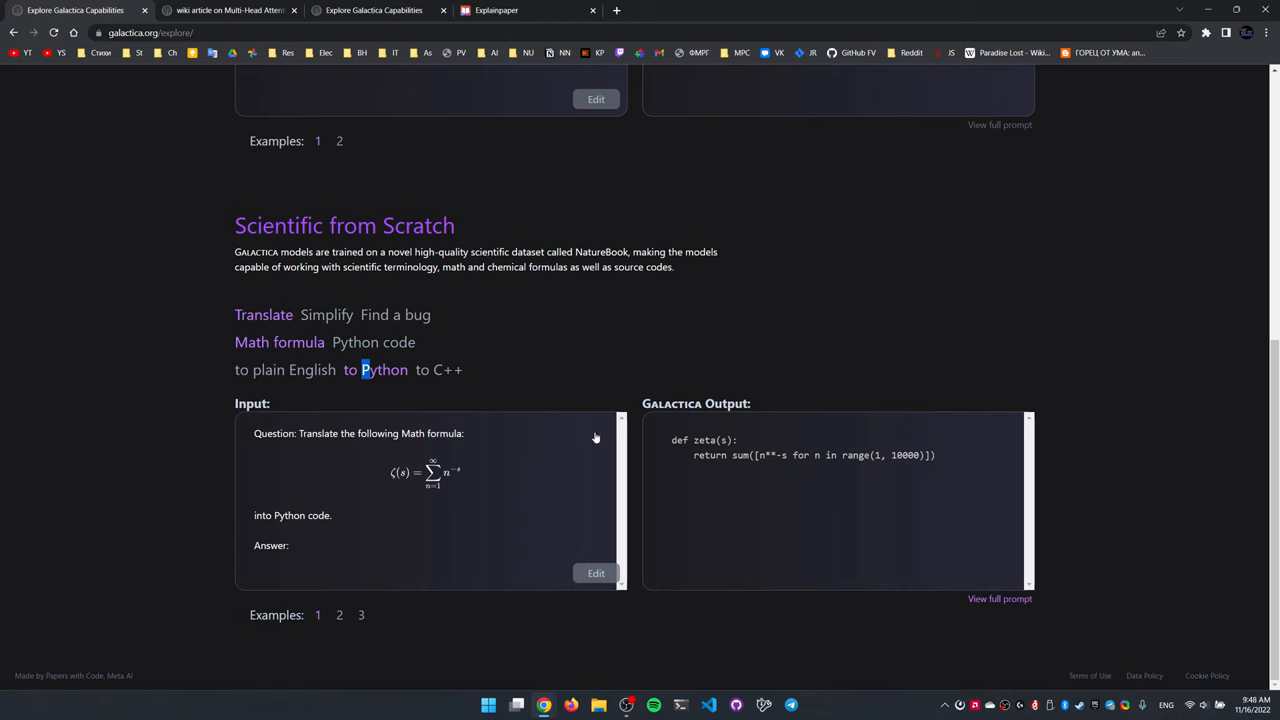
pyautogui.click(438, 369)
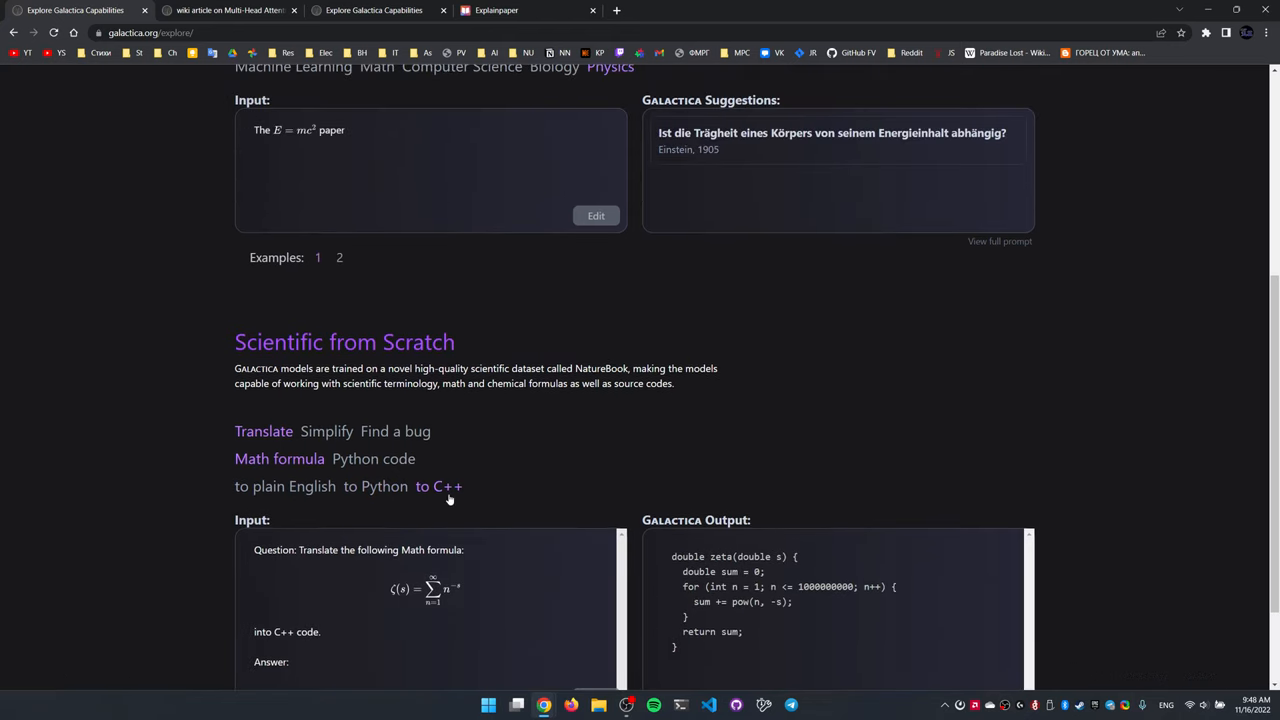
pyautogui.scroll(-3)
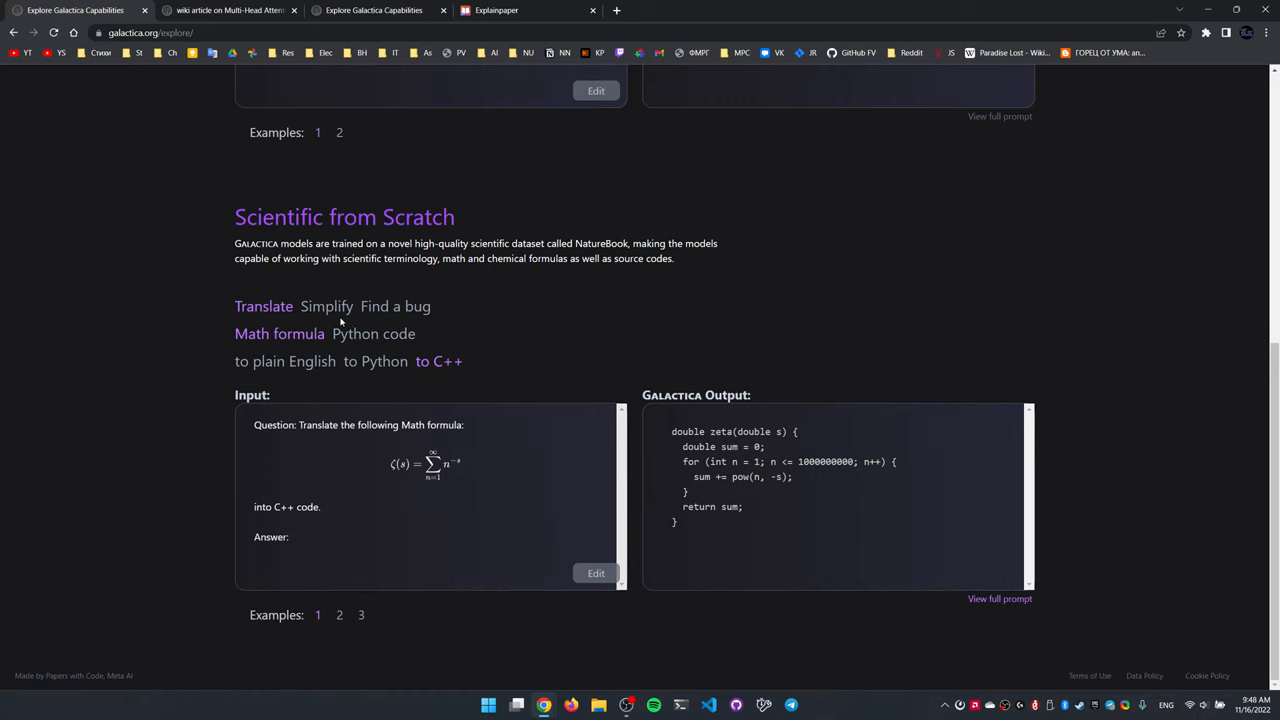
# Show the Find a bug example flagging that x − y cannot be zero
pyautogui.click(394, 306)
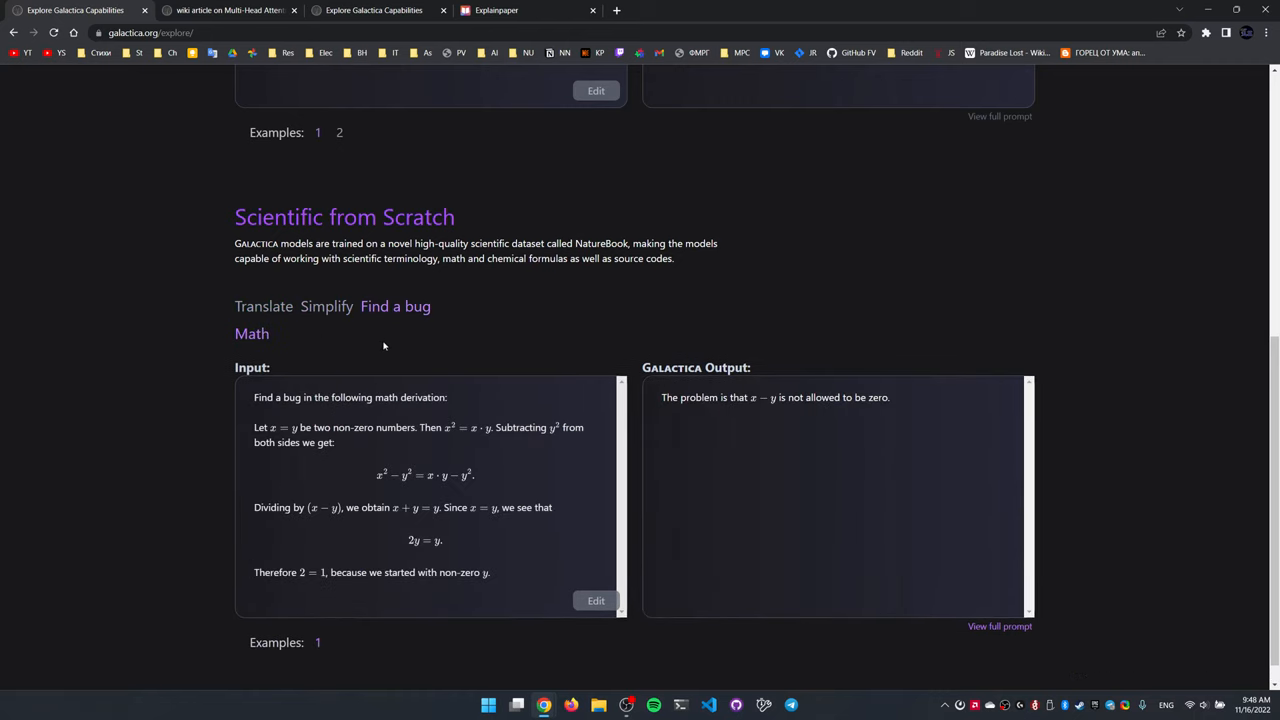
pyautogui.scroll(-3)
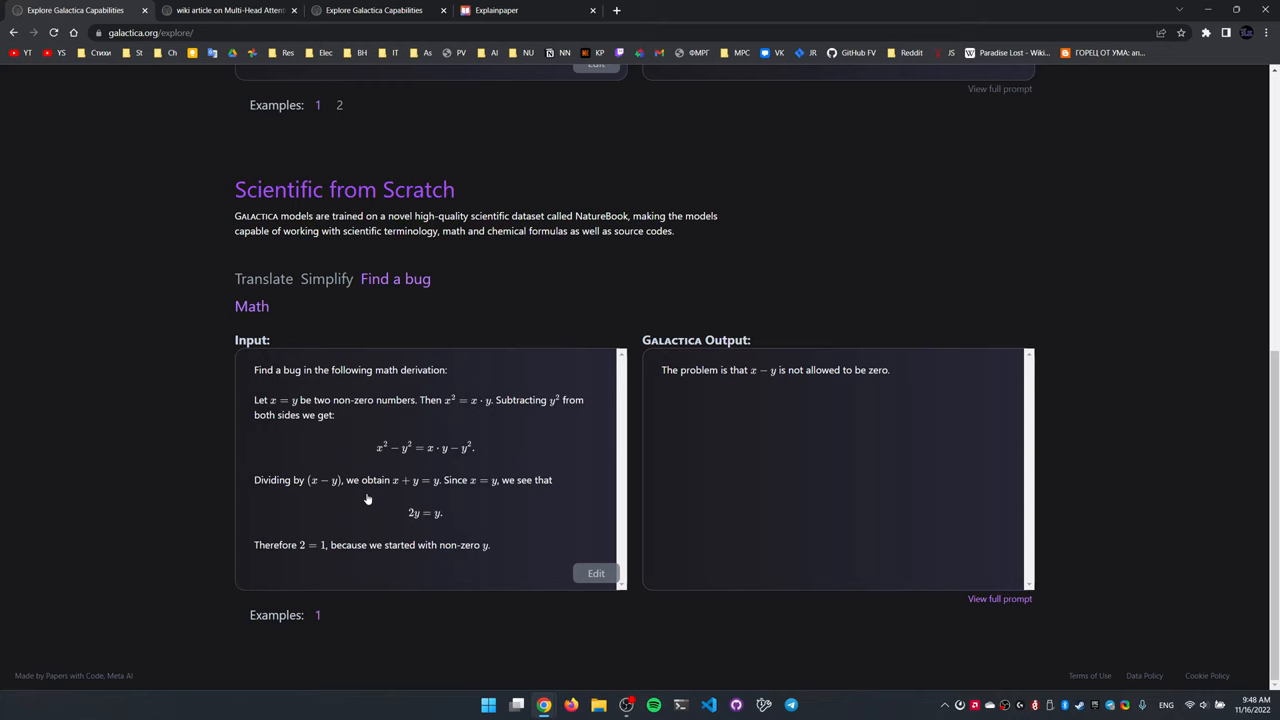
pyautogui.moveTo(839, 615)
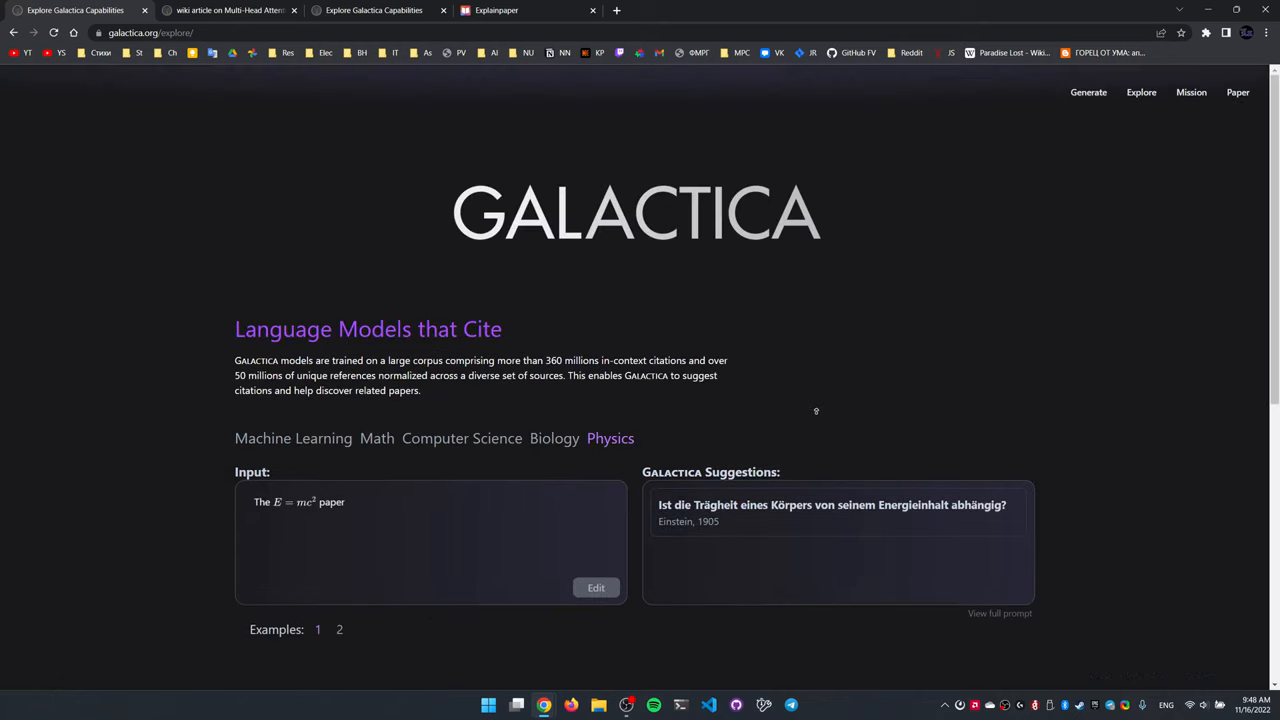
# Return to the Generate demo page with its Get Started example cards
pyautogui.click(1088, 92)
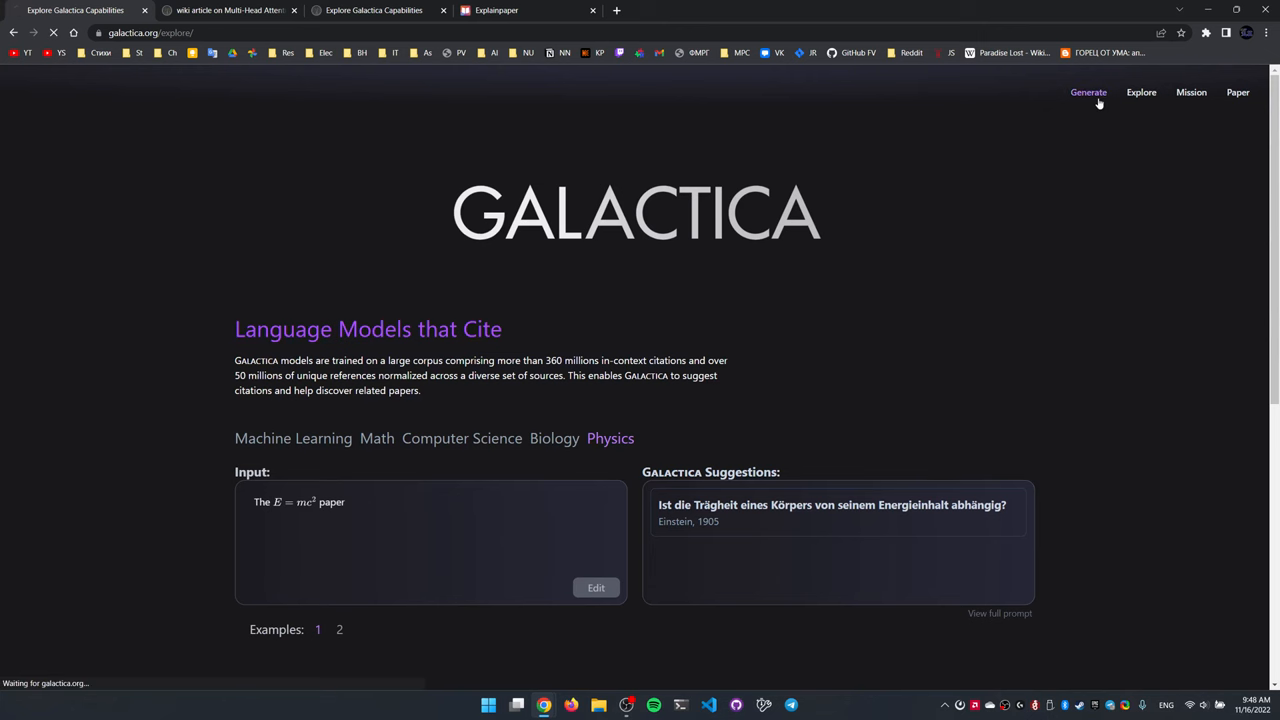
pyautogui.click(1088, 92)
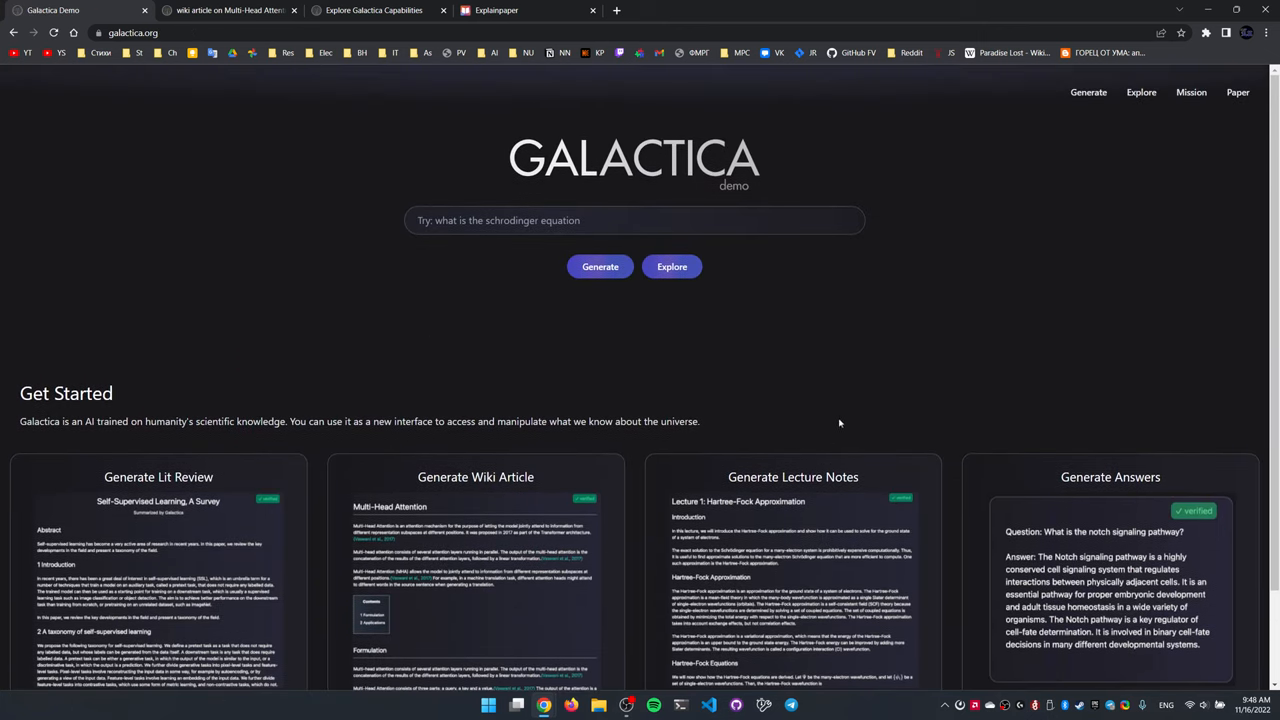
pyautogui.scroll(-3)
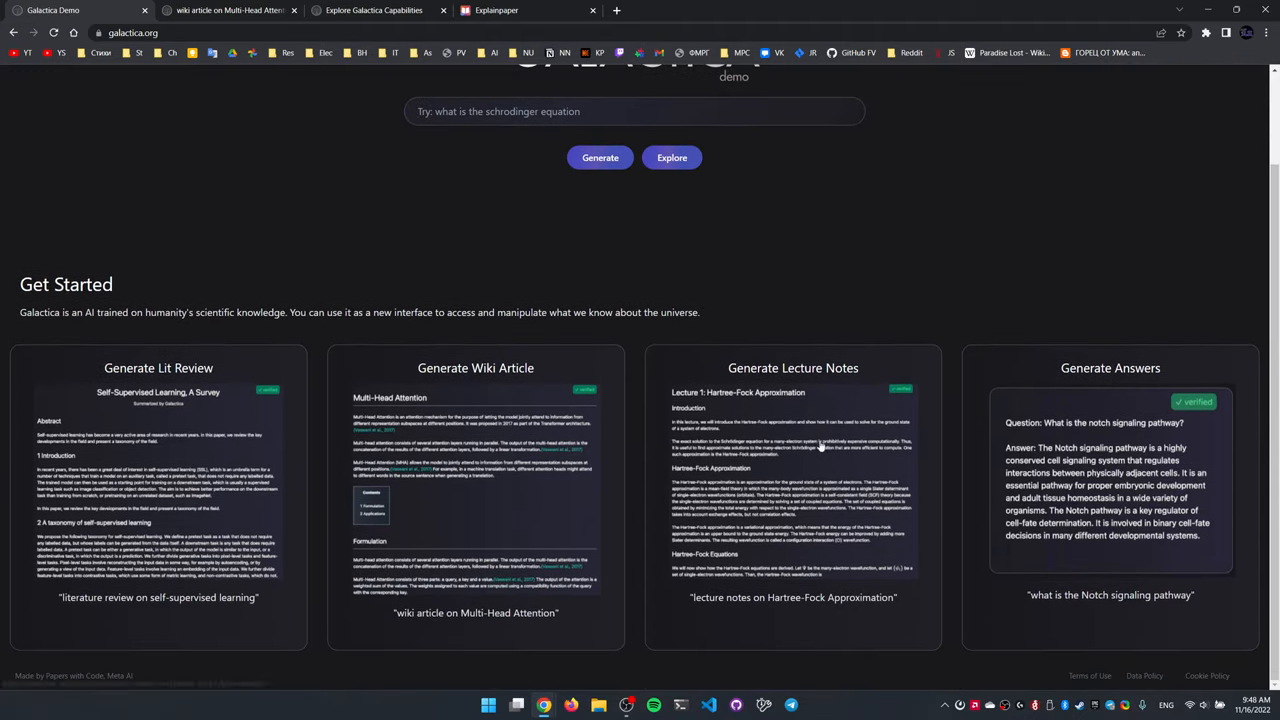
pyautogui.moveTo(790, 488)
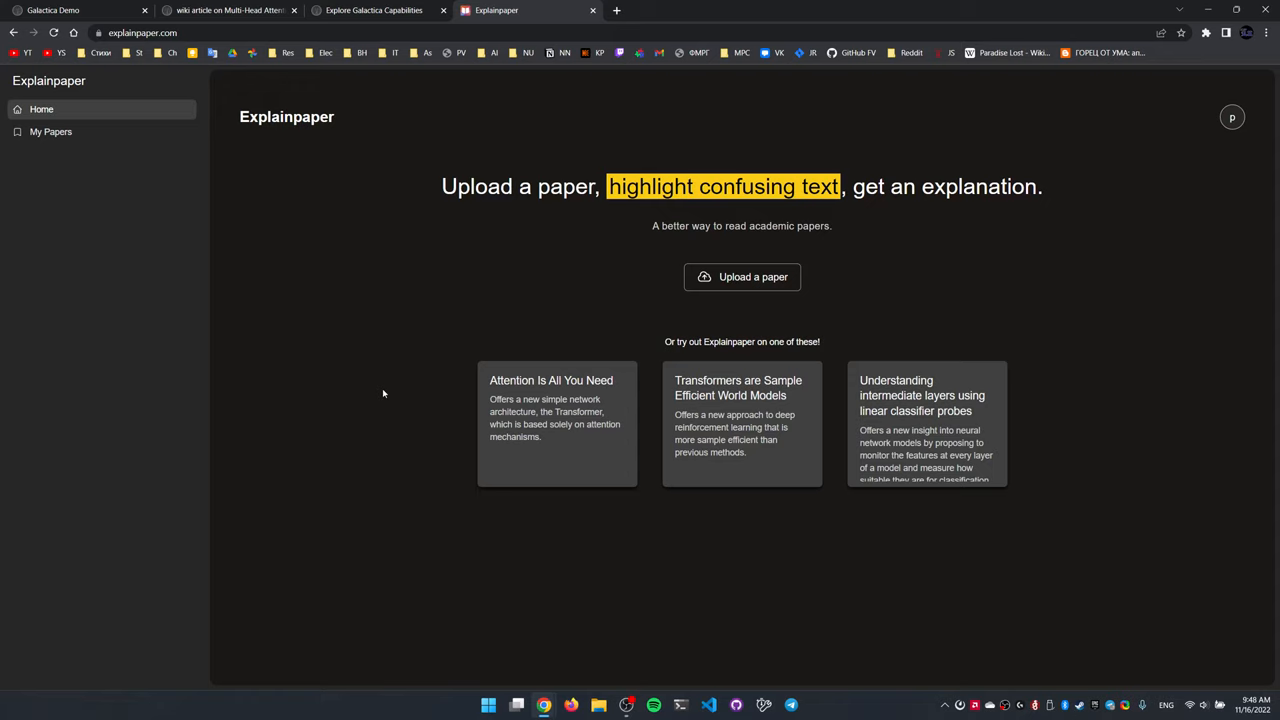
# Upload Key finding.pdf from the computer and start analyzing it in the reader
pyautogui.click(742, 277)
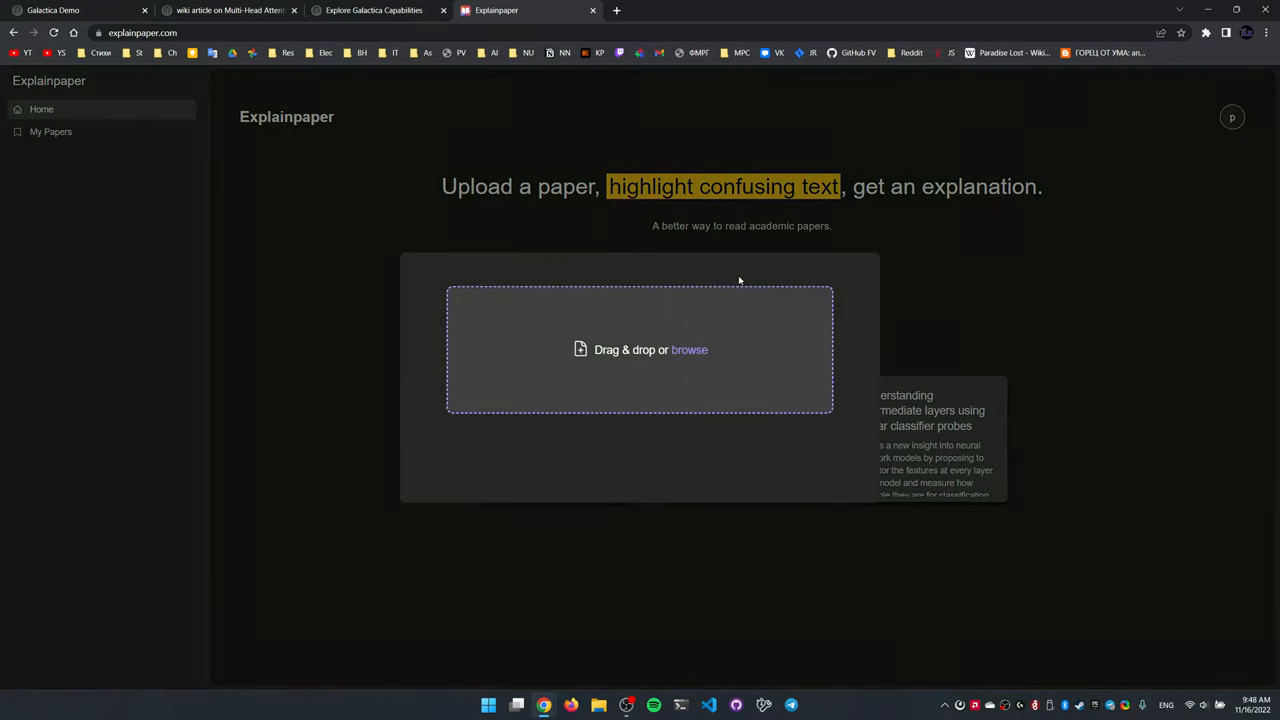
pyautogui.click(689, 349)
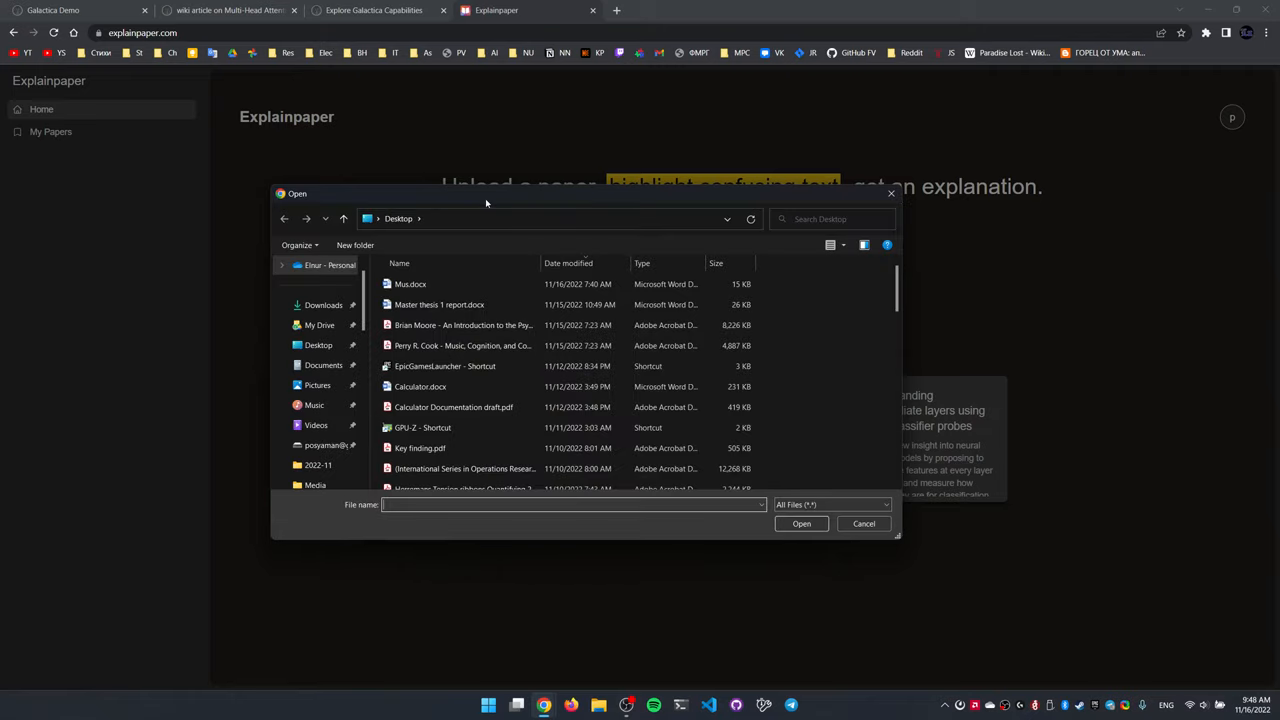
pyautogui.scroll(-3)
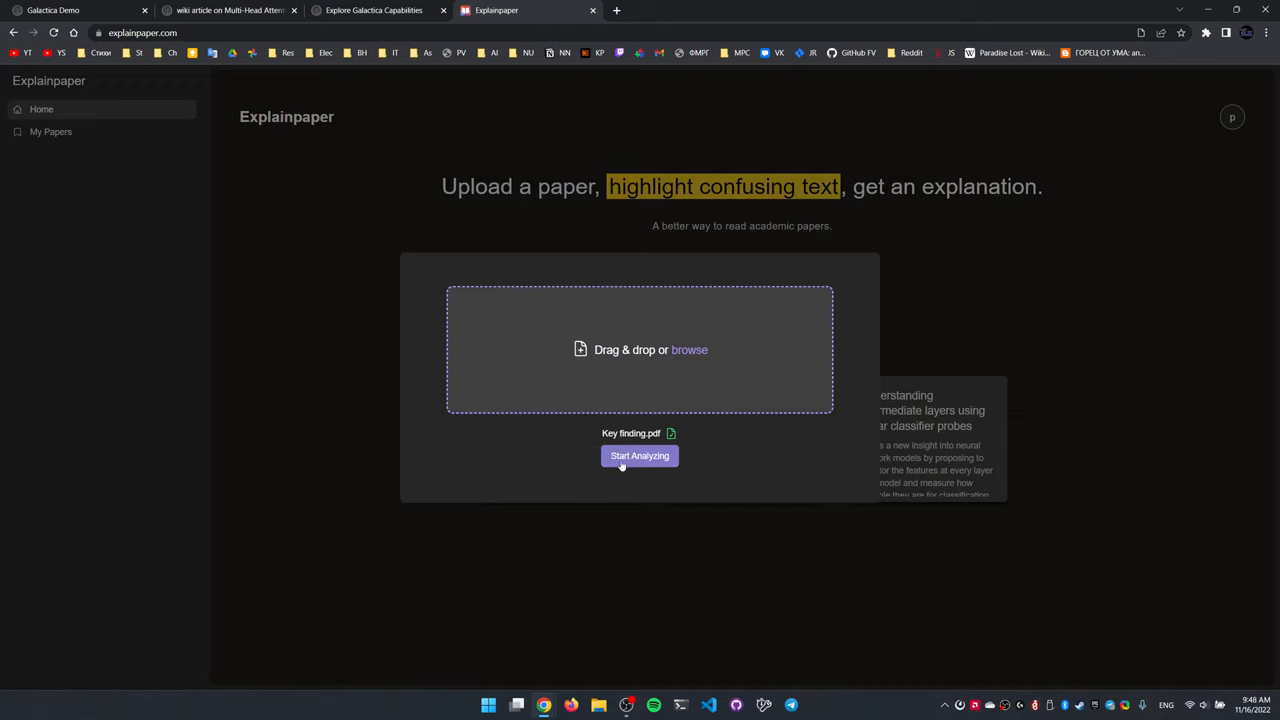
pyautogui.click(639, 456)
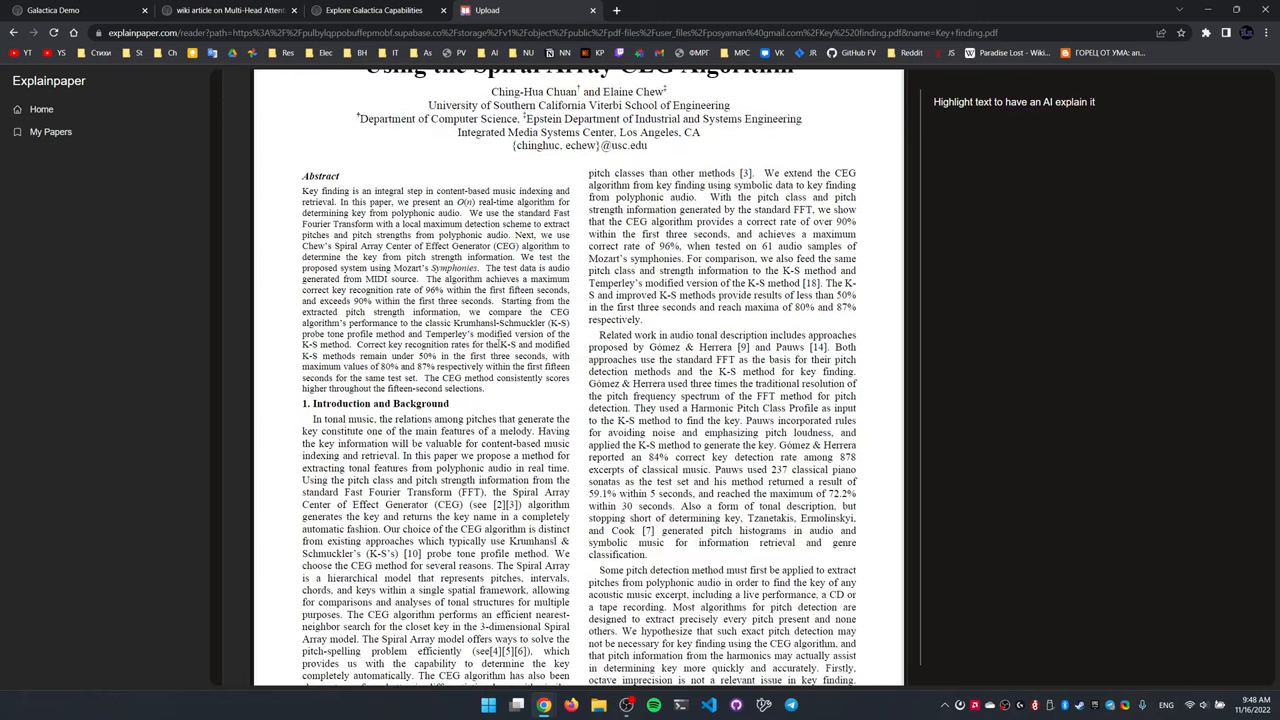
# Scroll the PDF and highlight 'Local Maximum Selection' to get its AI explanation
pyautogui.scroll(-3)
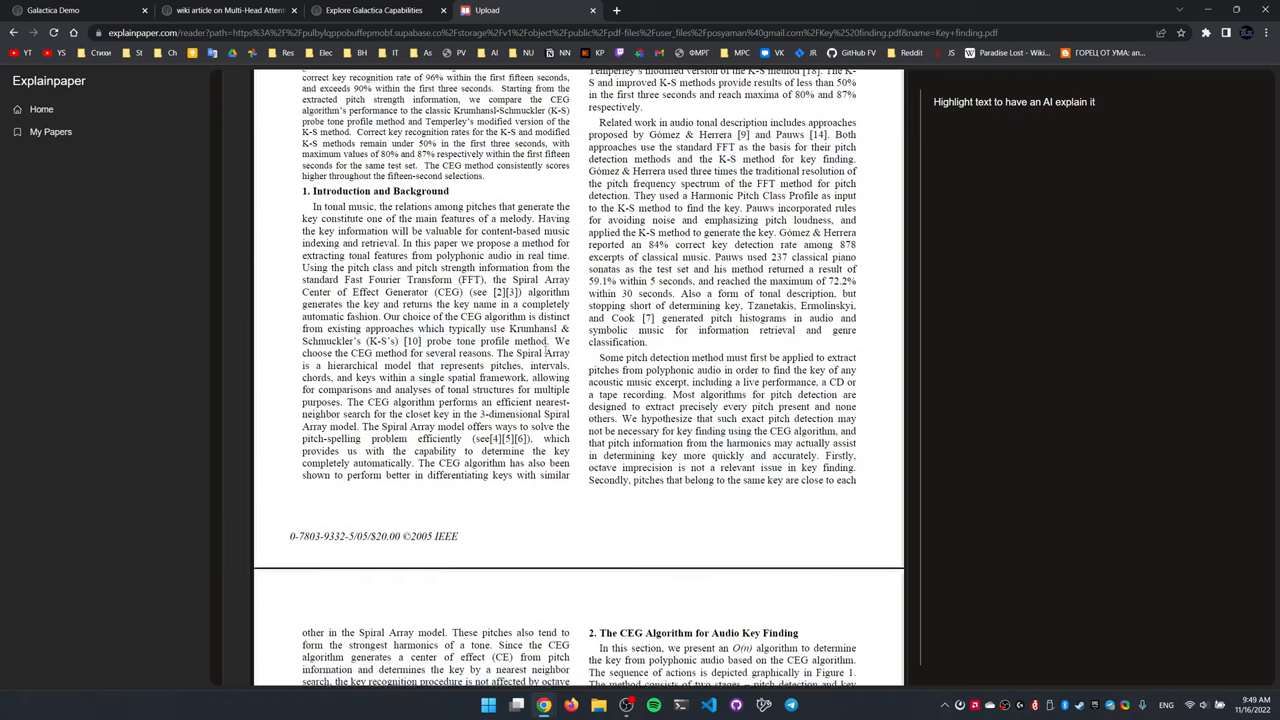
pyautogui.scroll(-3)
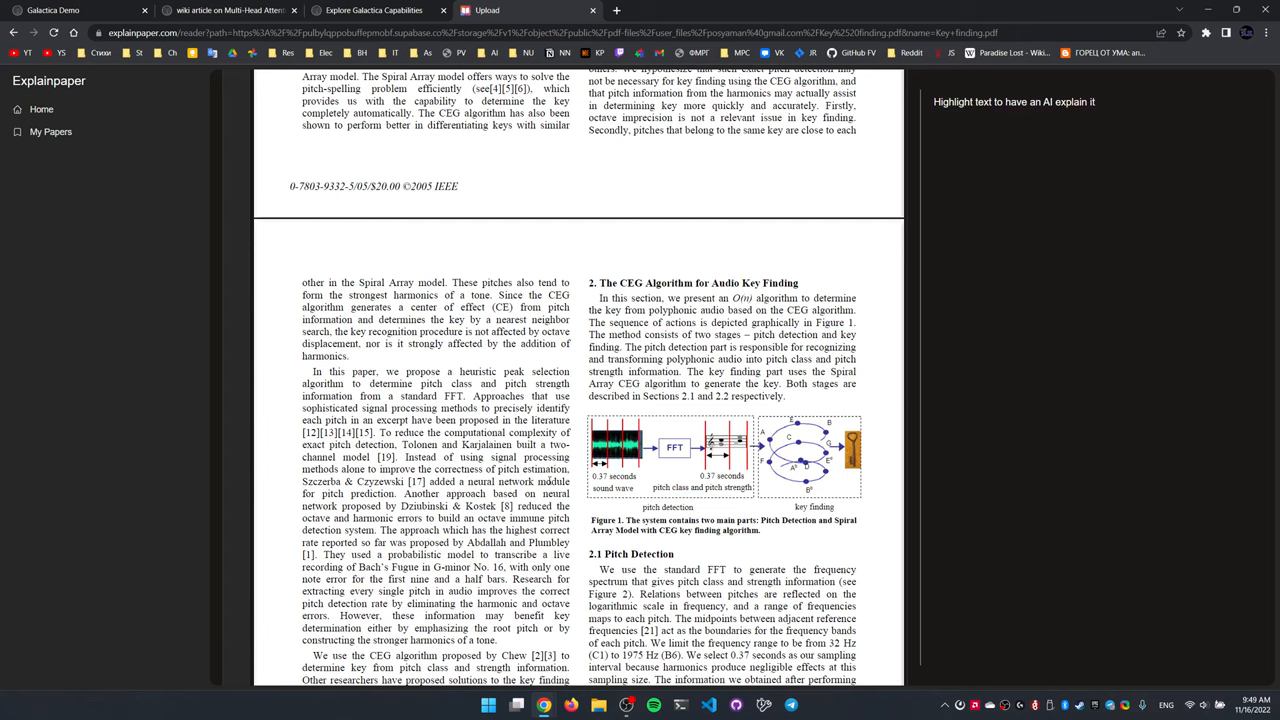
pyautogui.scroll(-3)
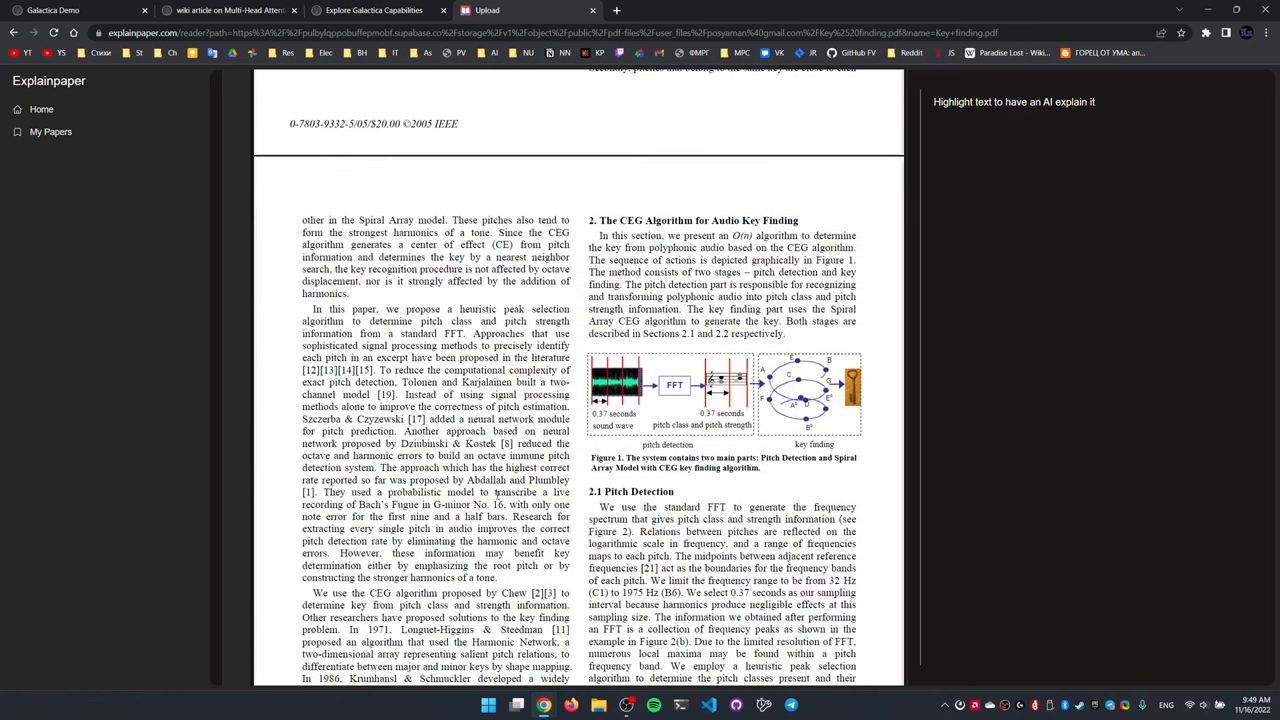
pyautogui.scroll(-3)
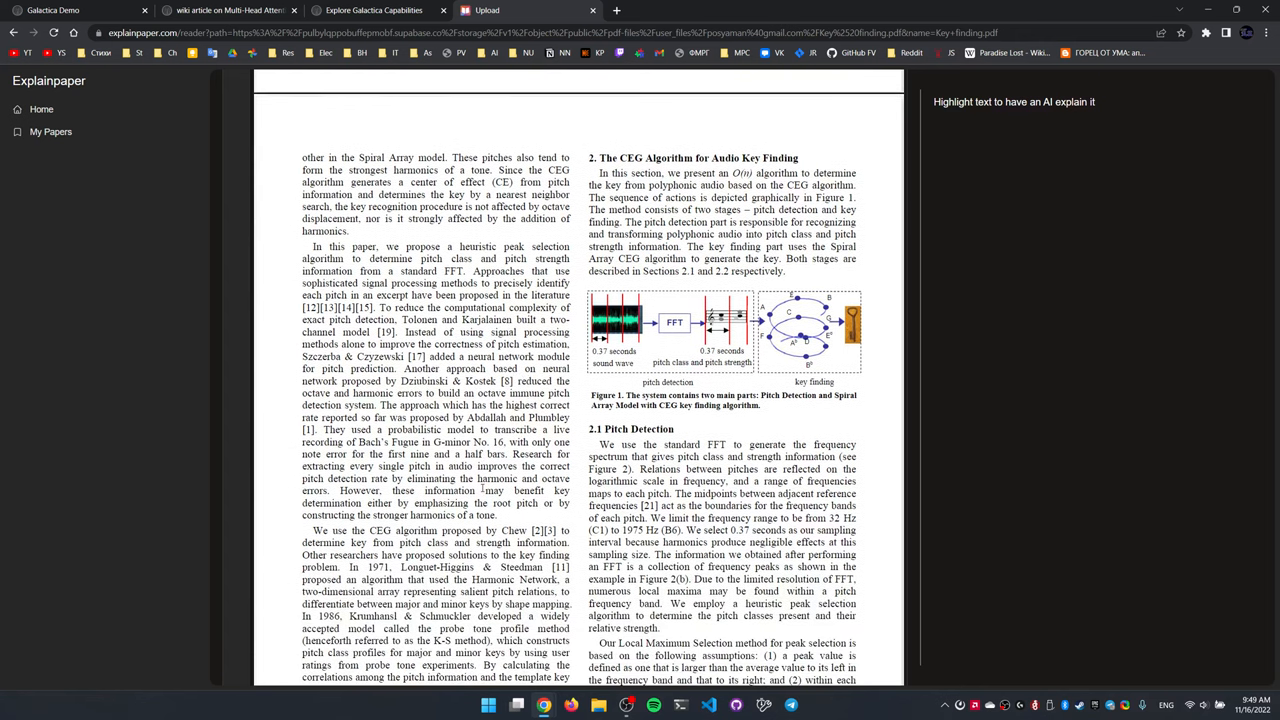
pyautogui.scroll(-3)
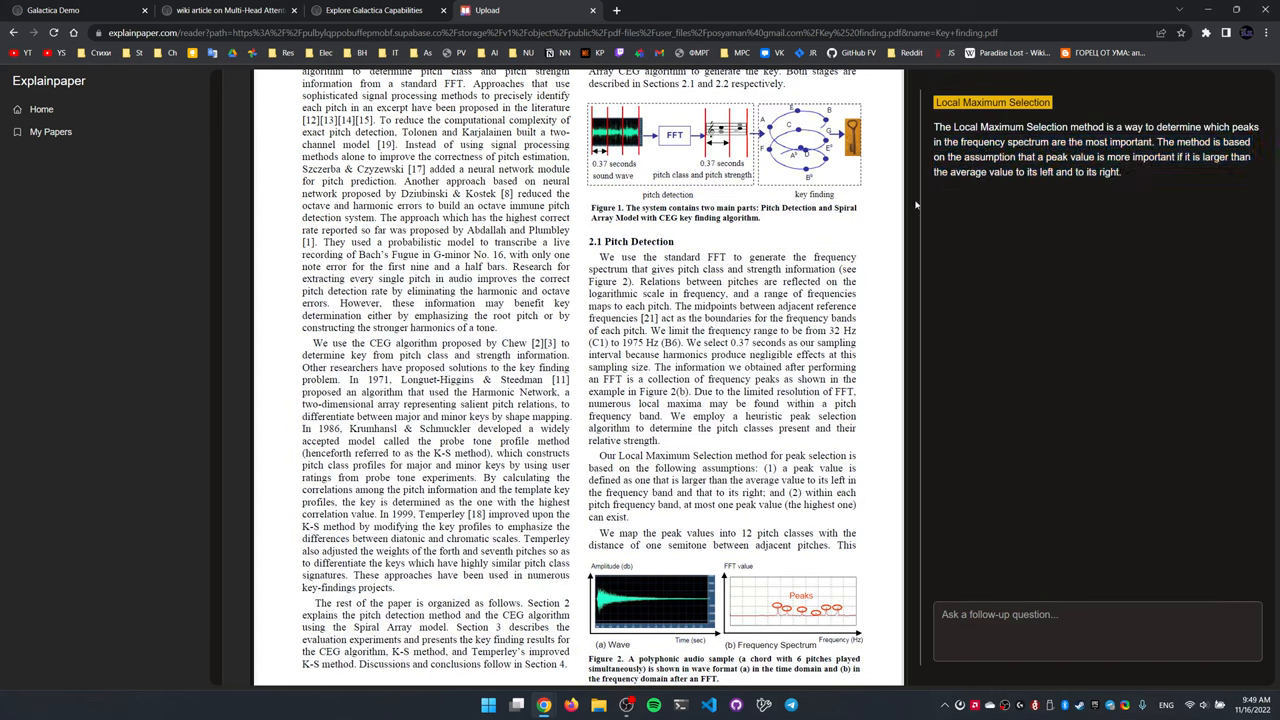
pyautogui.moveTo(1093, 582)
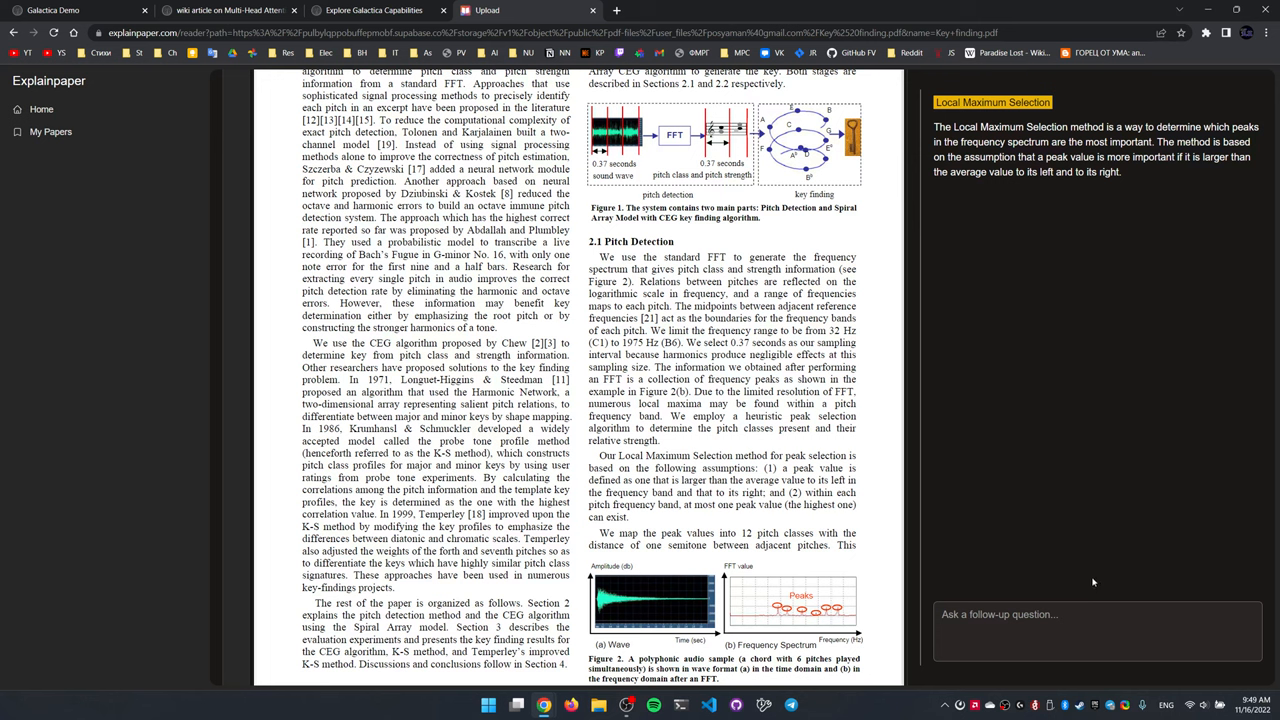
# Ask the follow-up 'Give an example of this' and read the 100 Hz peak answer
pyautogui.write('Give an exam')
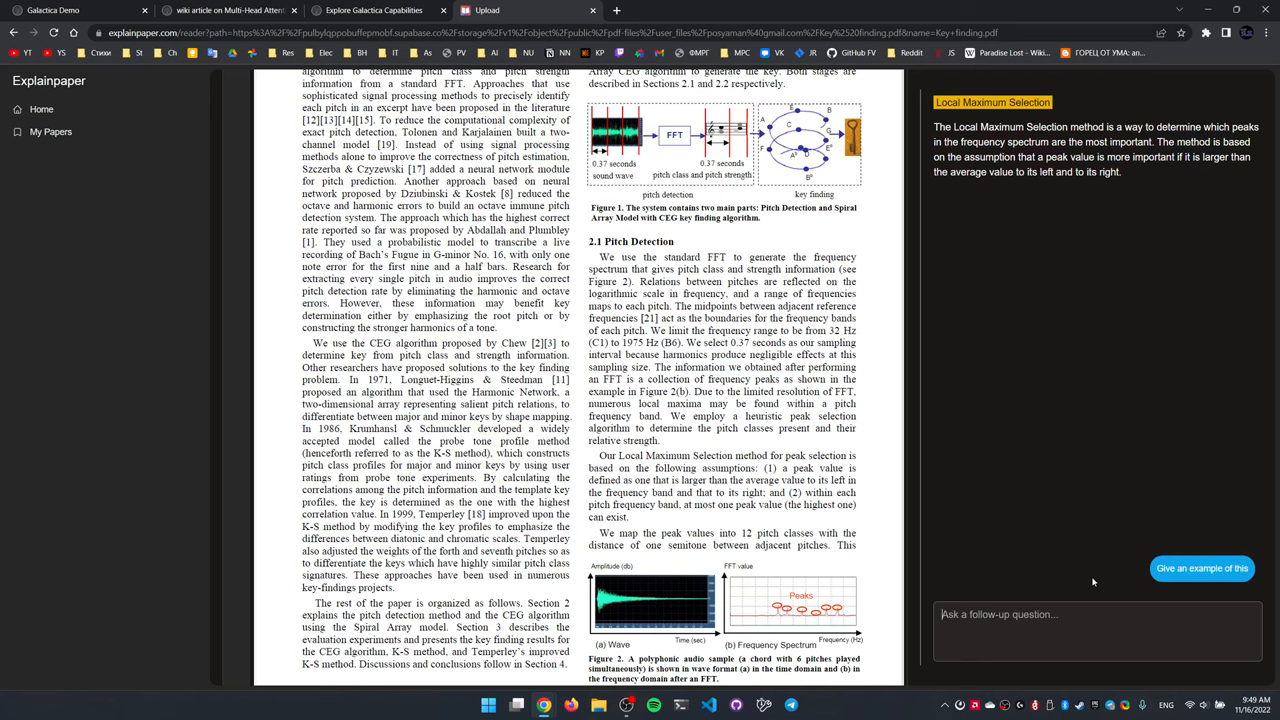
pyautogui.scroll(-3)
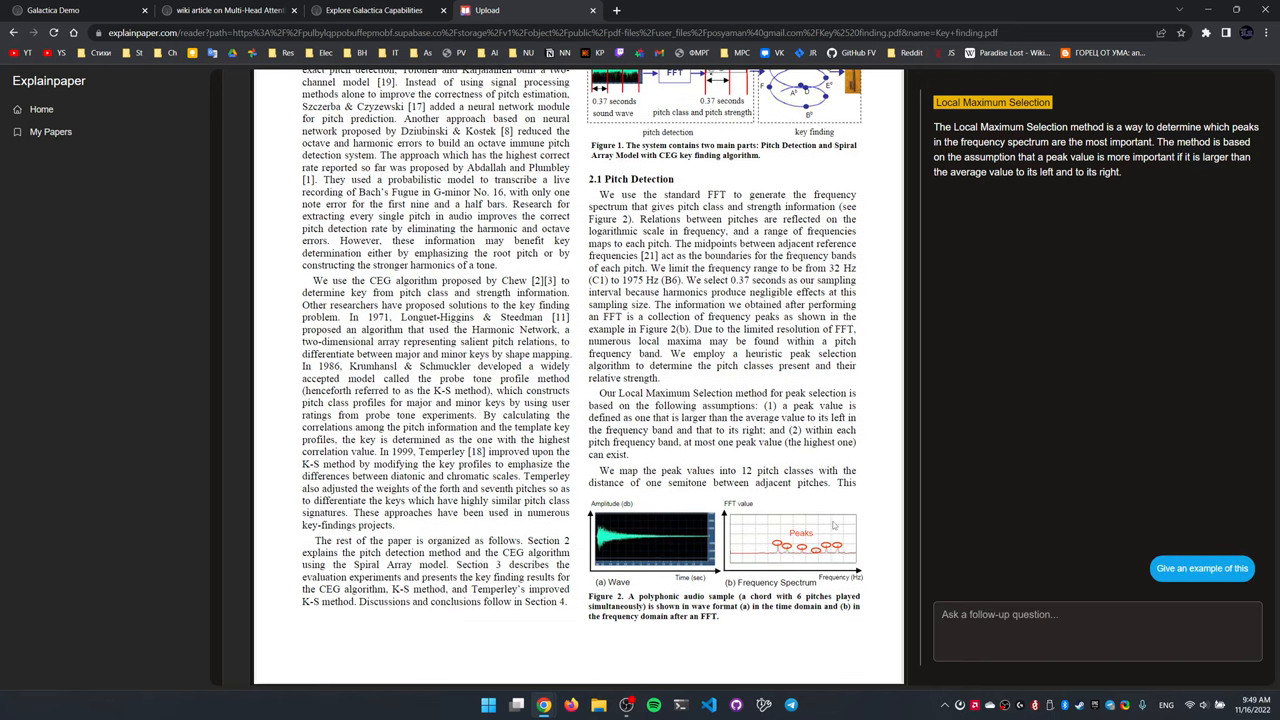
pyautogui.click(1201, 568)
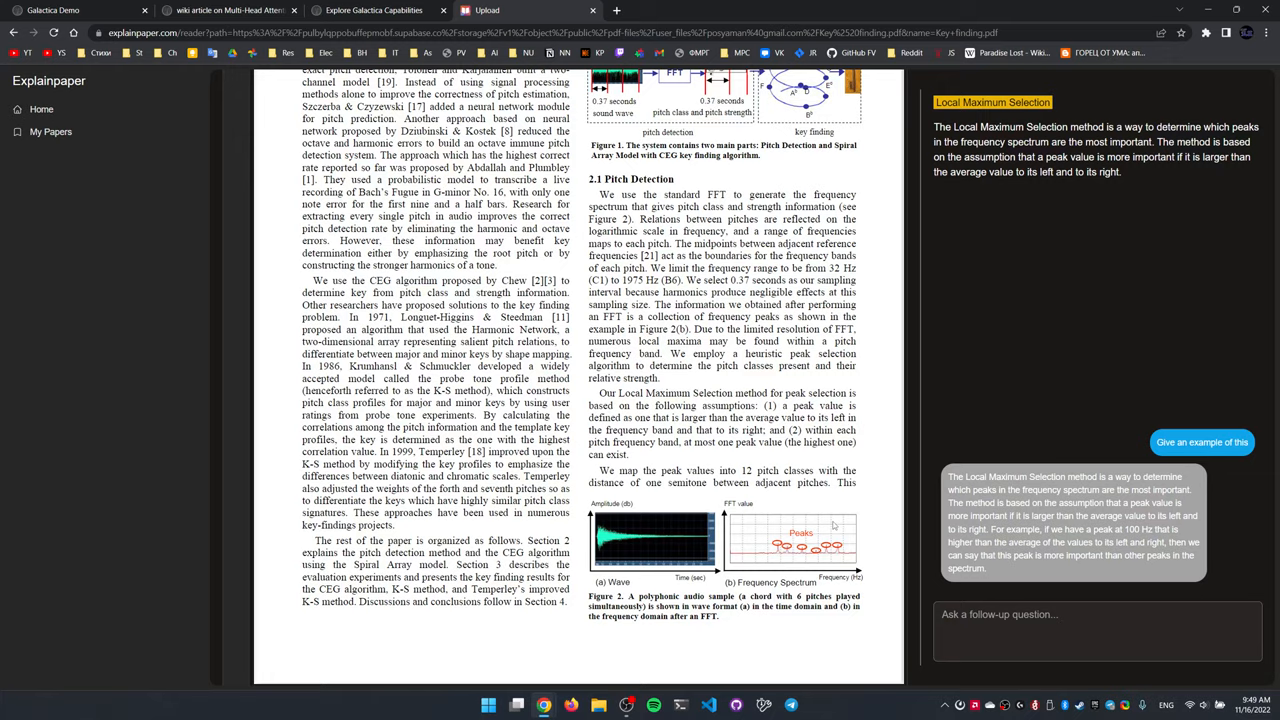
pyautogui.scroll(-3)
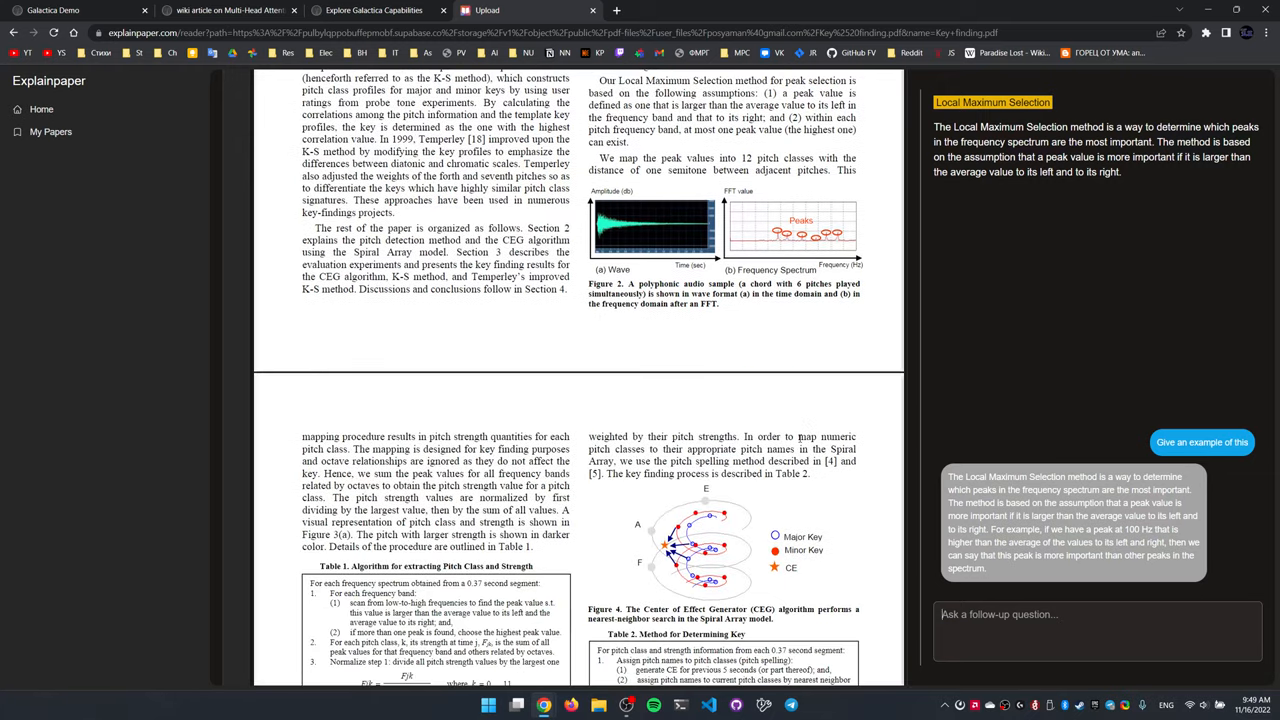
# Scroll through the paper from its title, then open a new tab for elicit.org
pyautogui.scroll(-3)
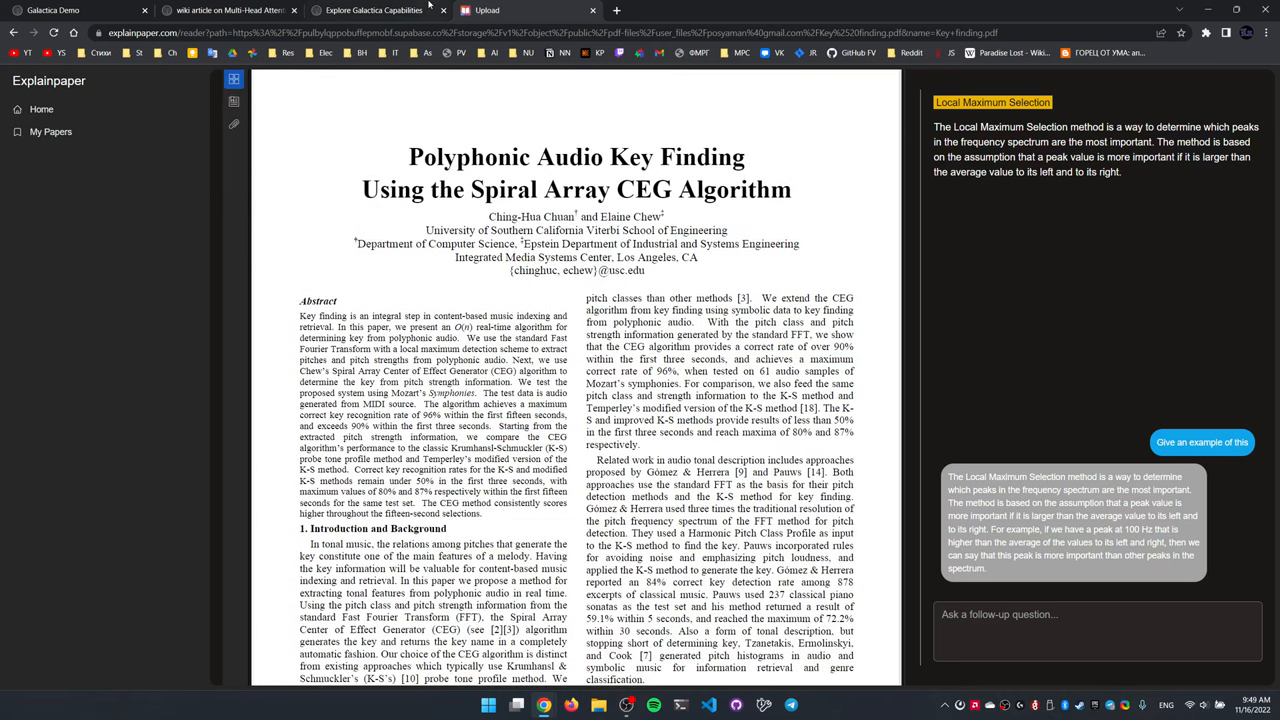
pyautogui.scroll(-3)
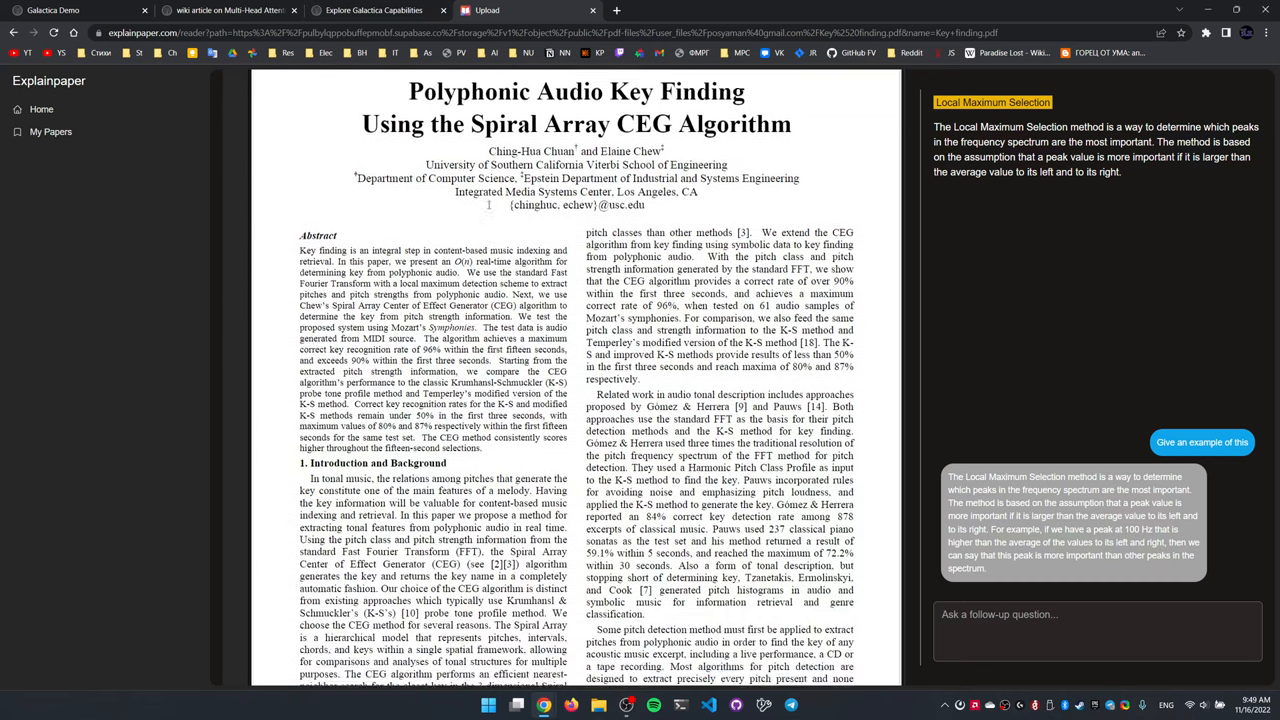
pyautogui.scroll(-3)
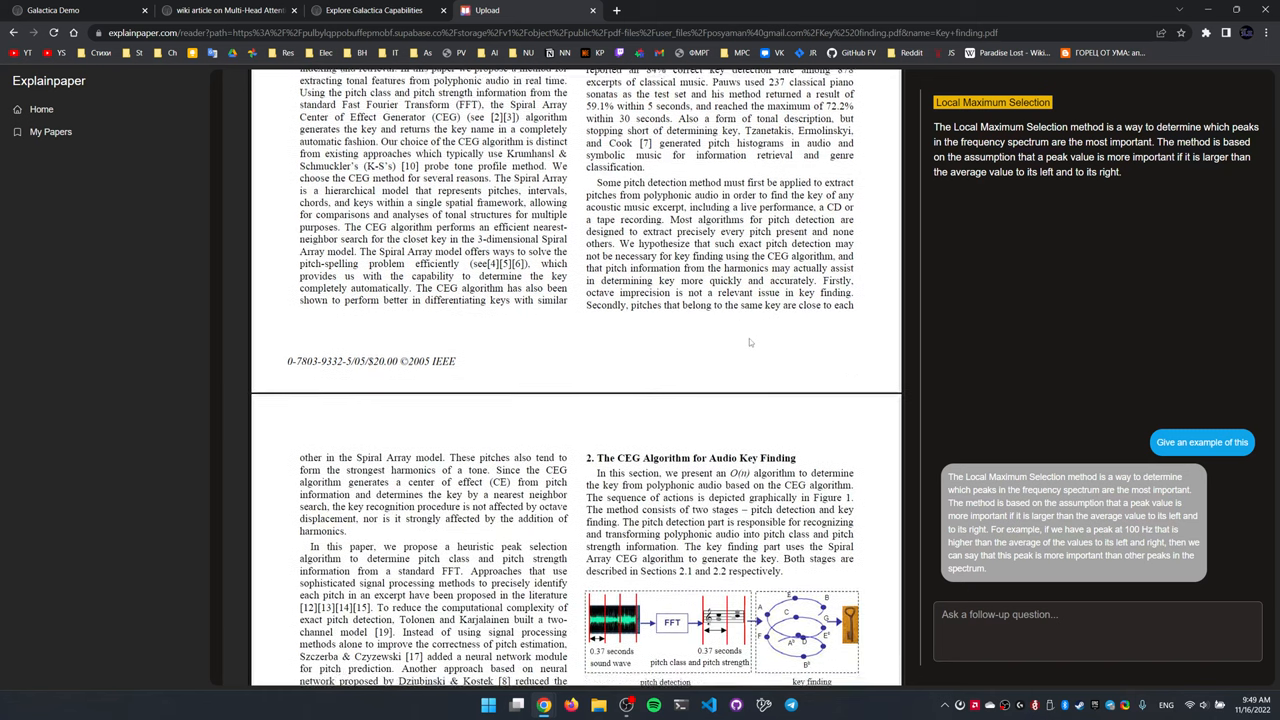
pyautogui.scroll(-3)
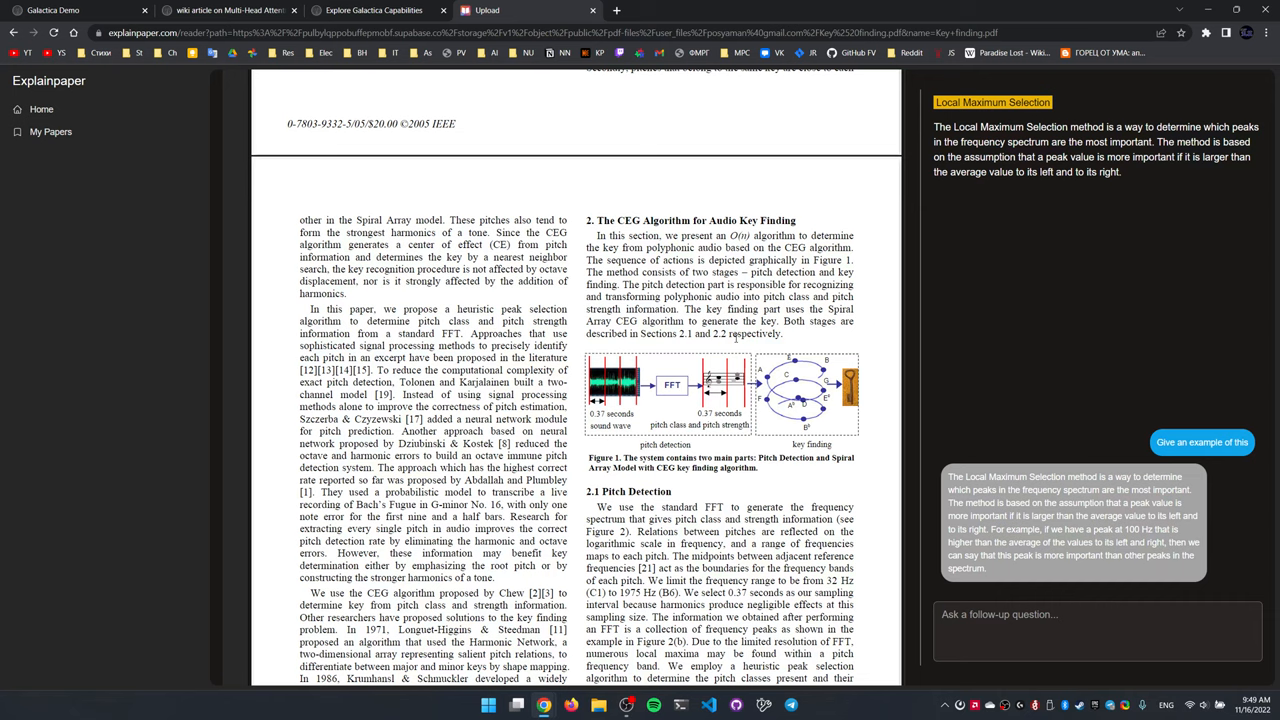
pyautogui.click(616, 10)
pyautogui.write('elicit.org')
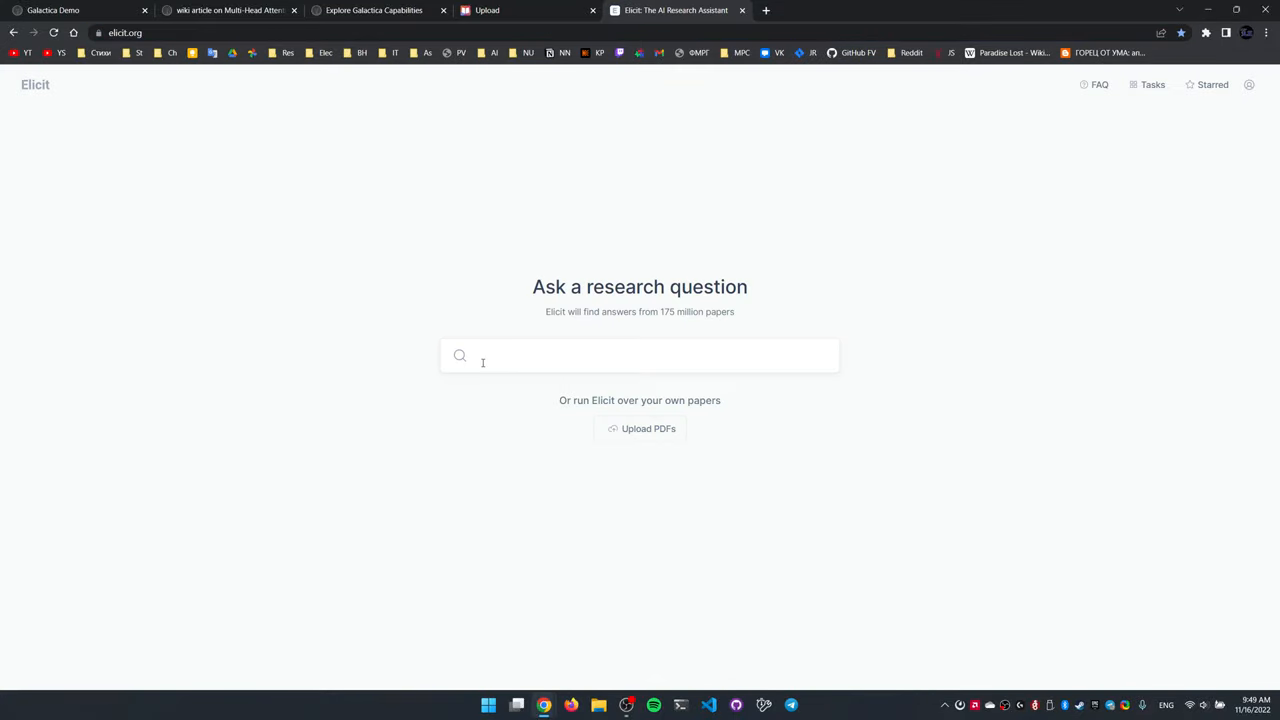
# Run the suggested question 'What is the impact of creatine on cognition?'
pyautogui.click(125, 33)
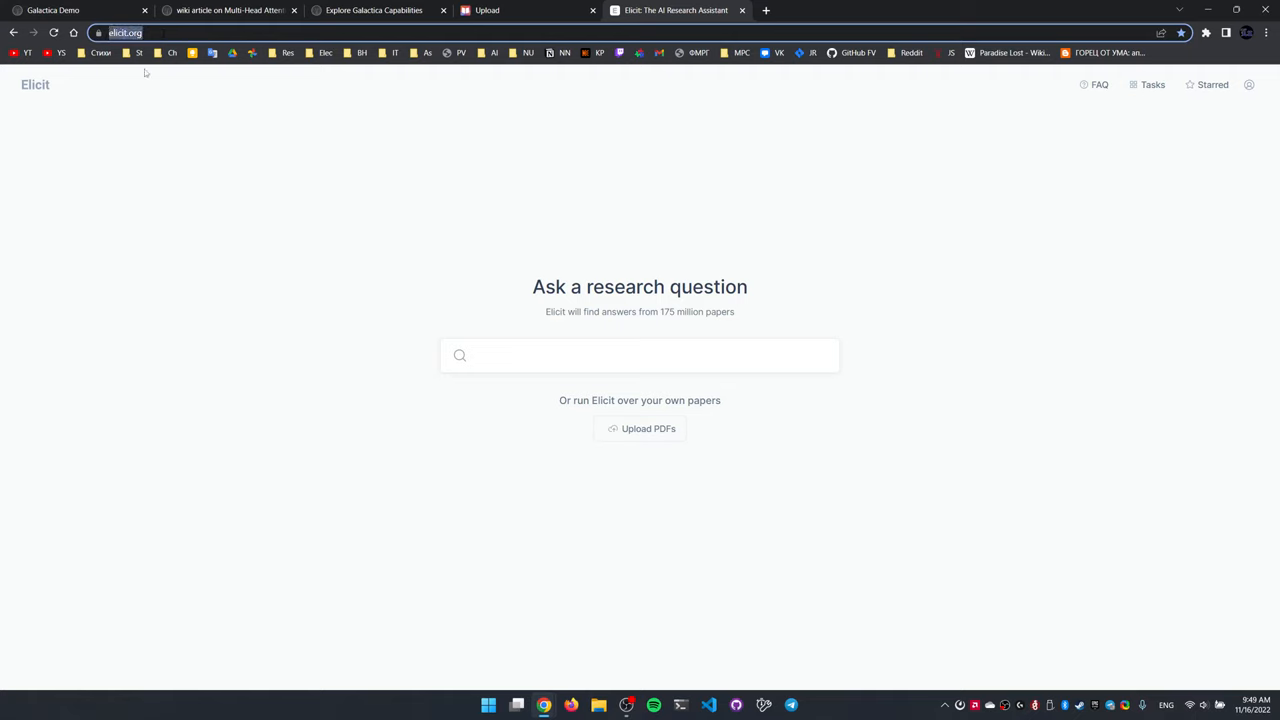
pyautogui.click(639, 355)
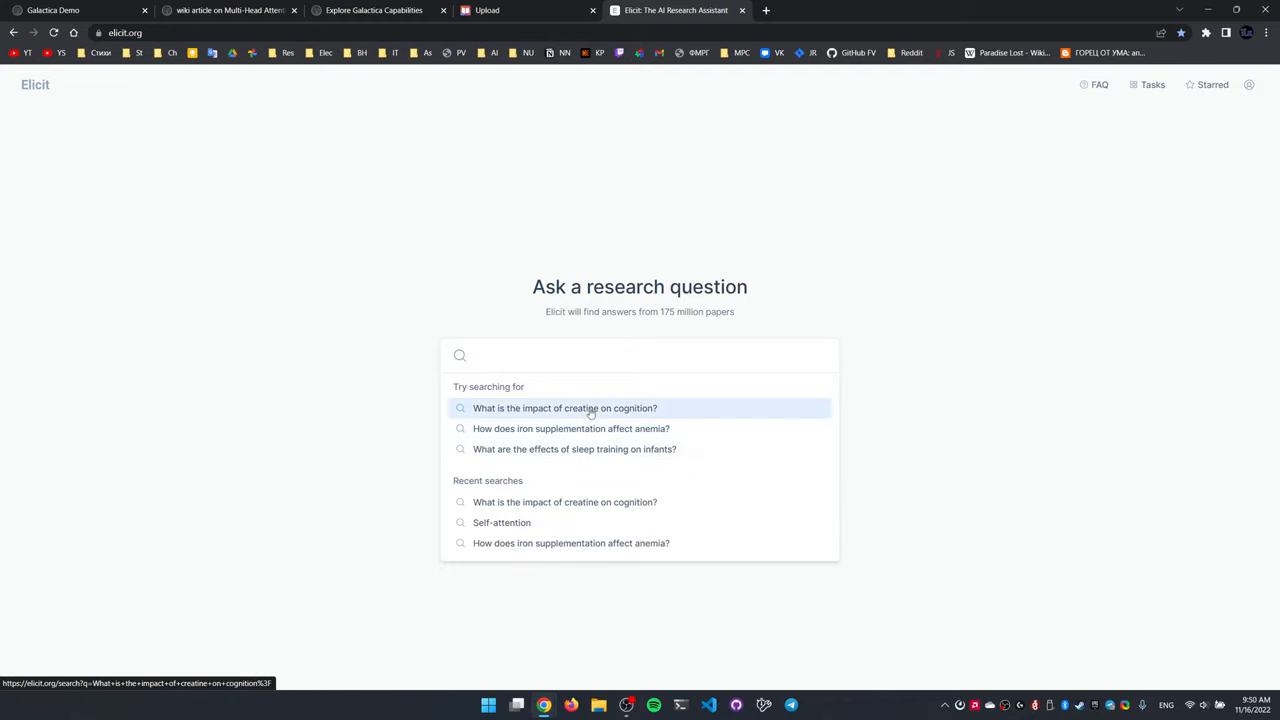
pyautogui.click(565, 408)
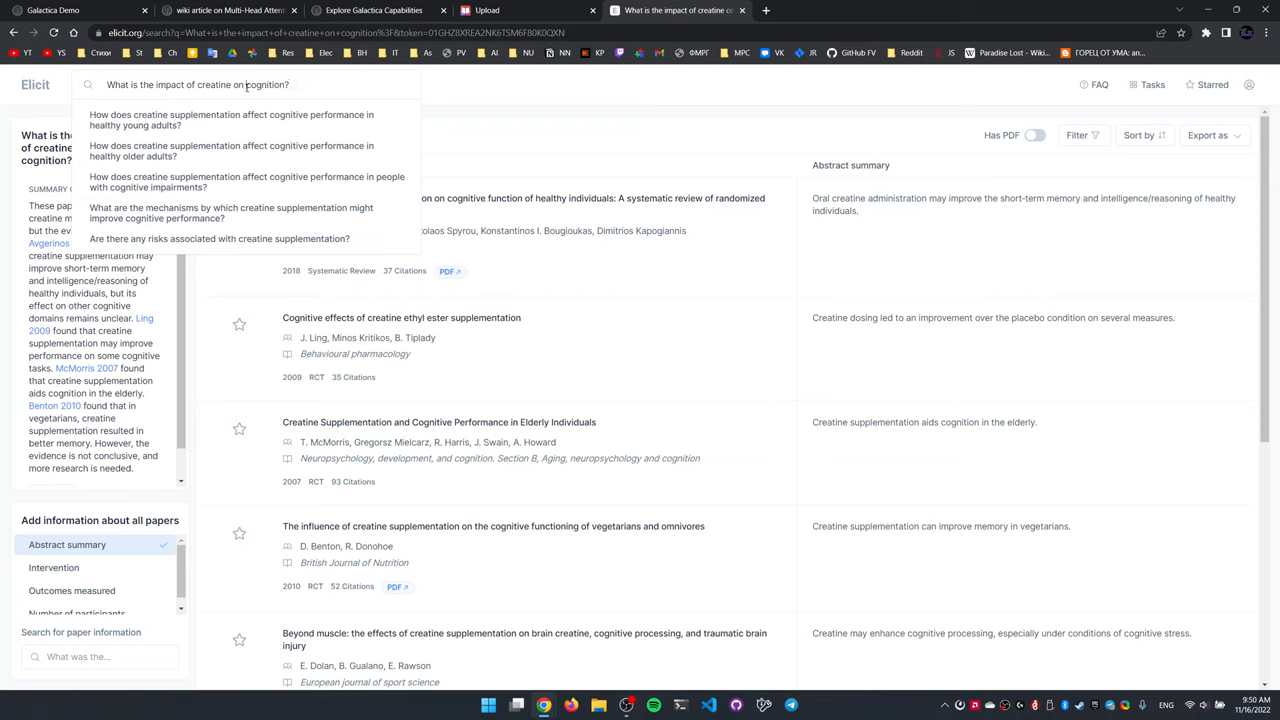
pyautogui.moveTo(765, 75)
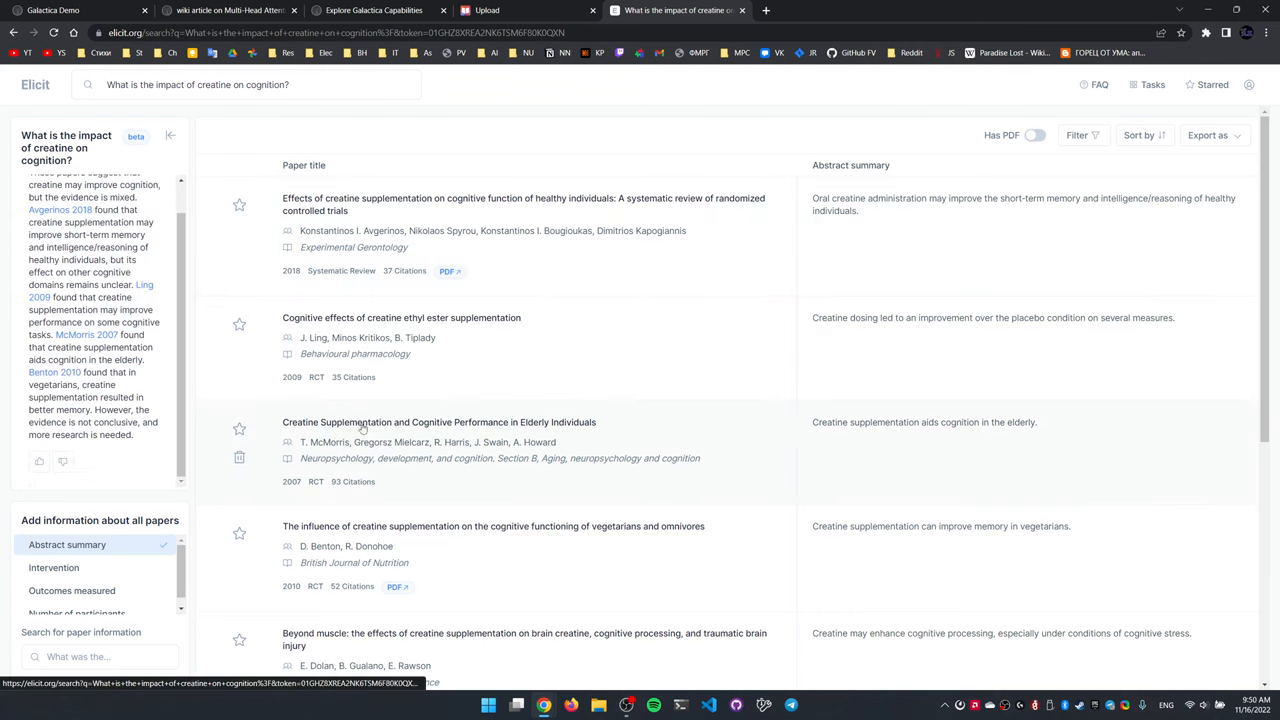
# Browse the creatine results table, glance at the Explainpaper tab, and return to Elicit
pyautogui.scroll(-3)
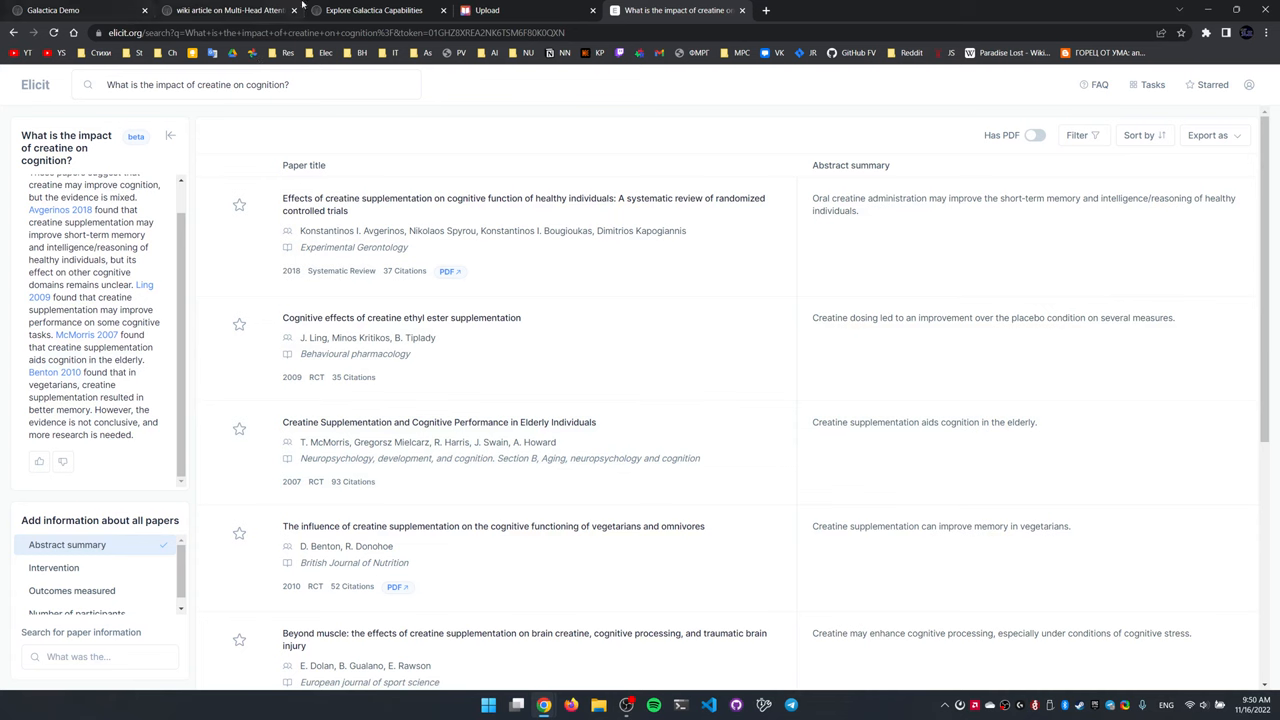
pyautogui.click(486, 10)
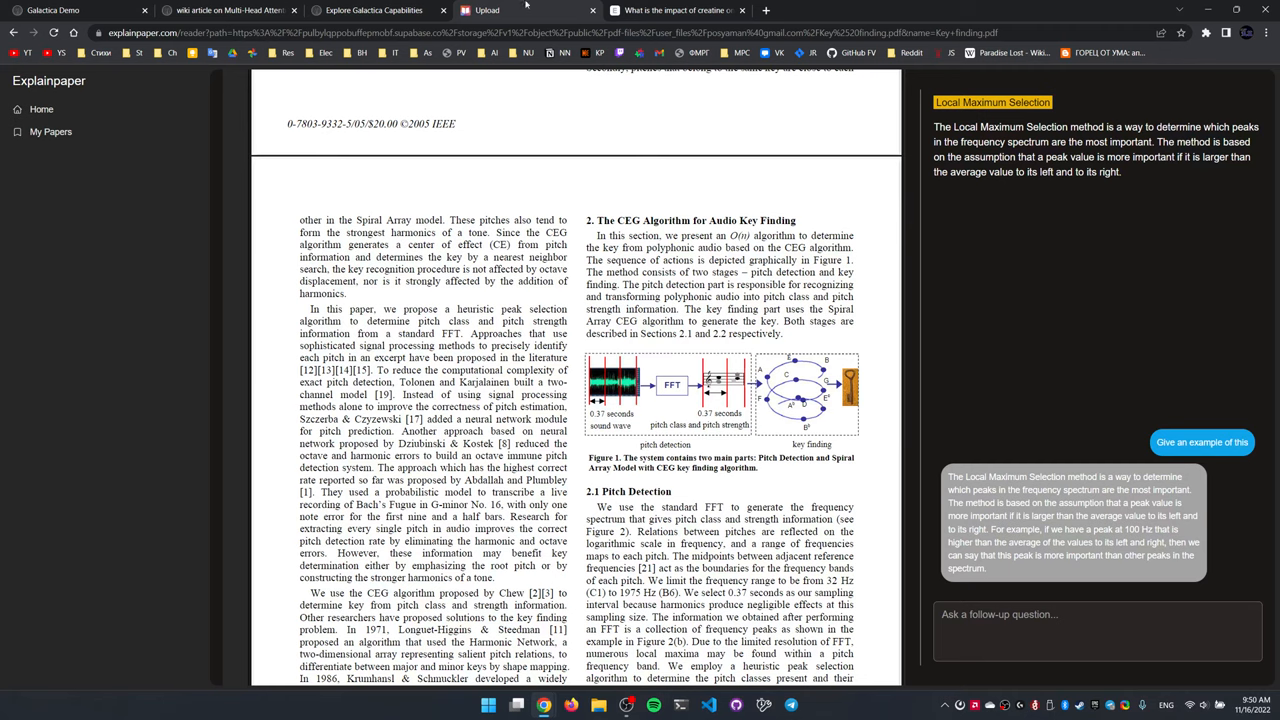
pyautogui.click(676, 10)
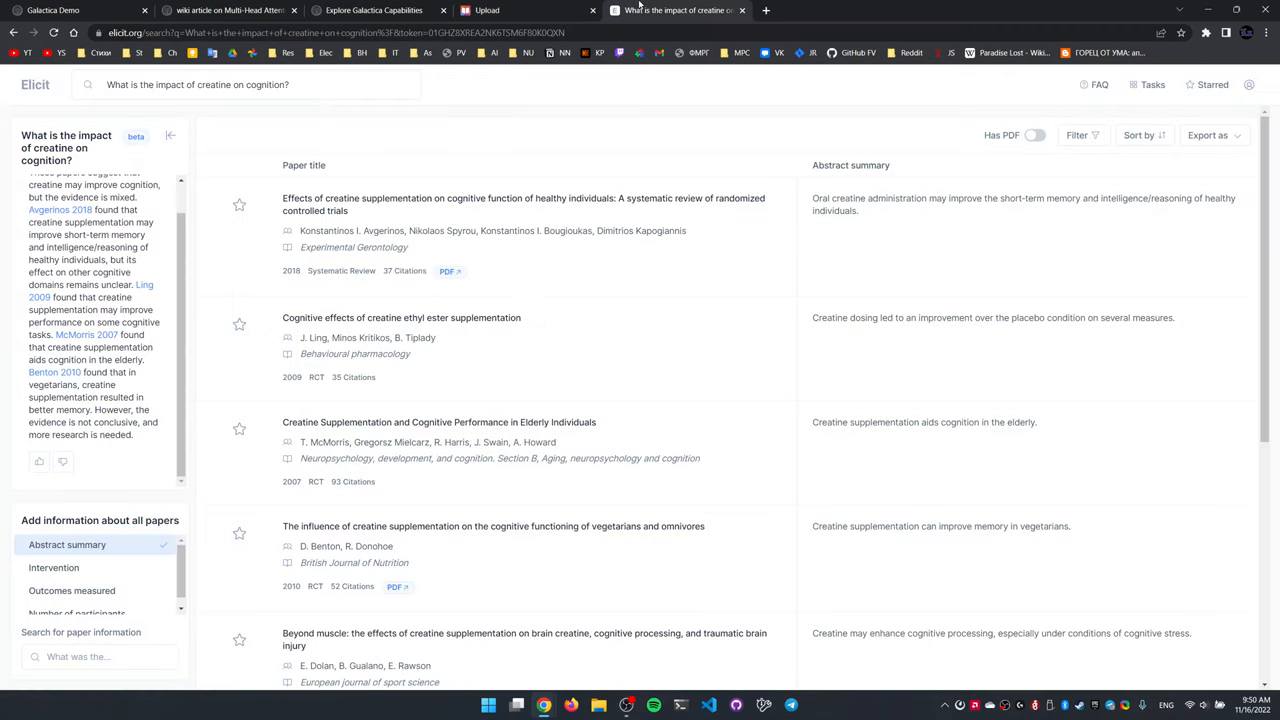